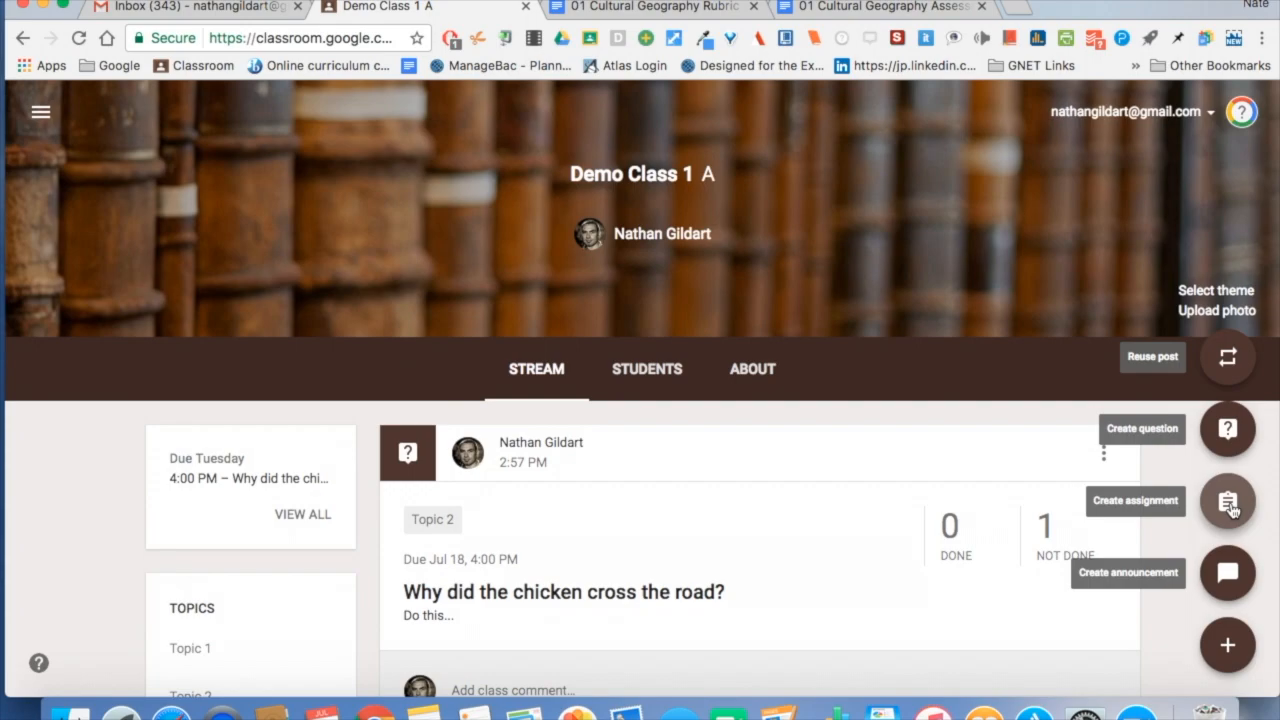
Step: Start a new assignment titled Cultural Geography Assessment Description for two classes, due Jul 18 4:00 PM, Topic 2
left_click(1228, 502)
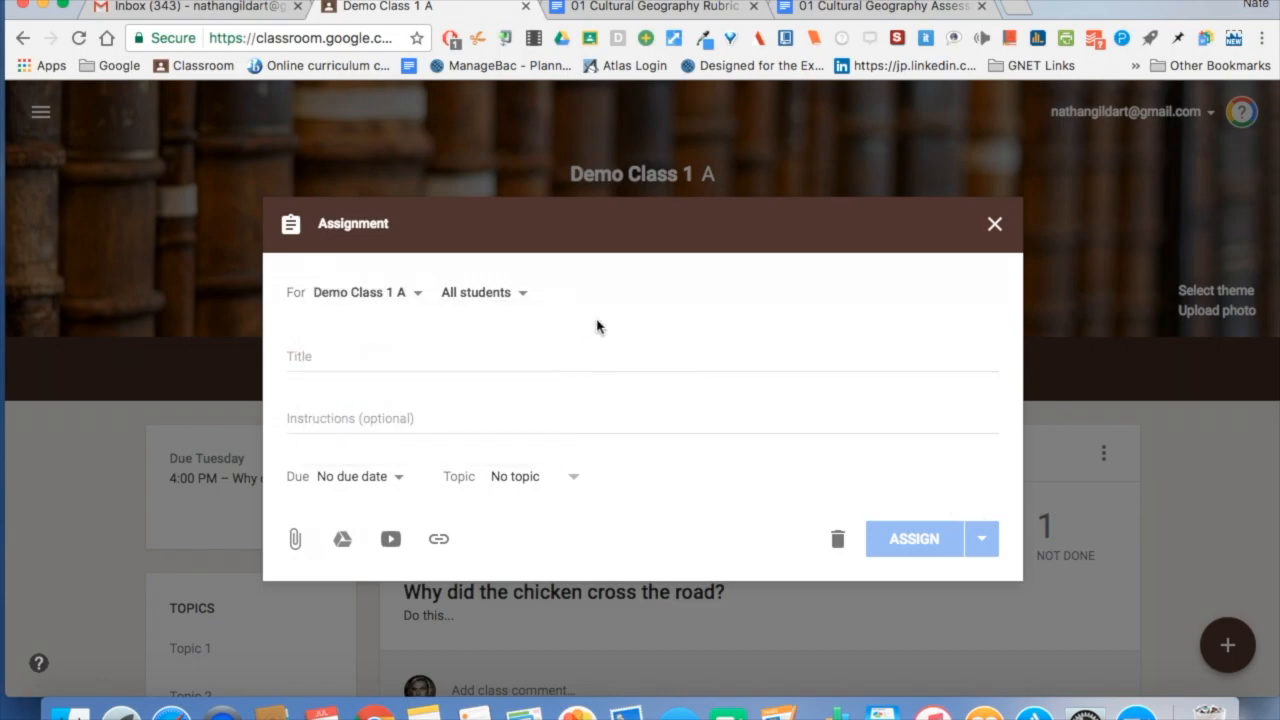
left_click(484, 292)
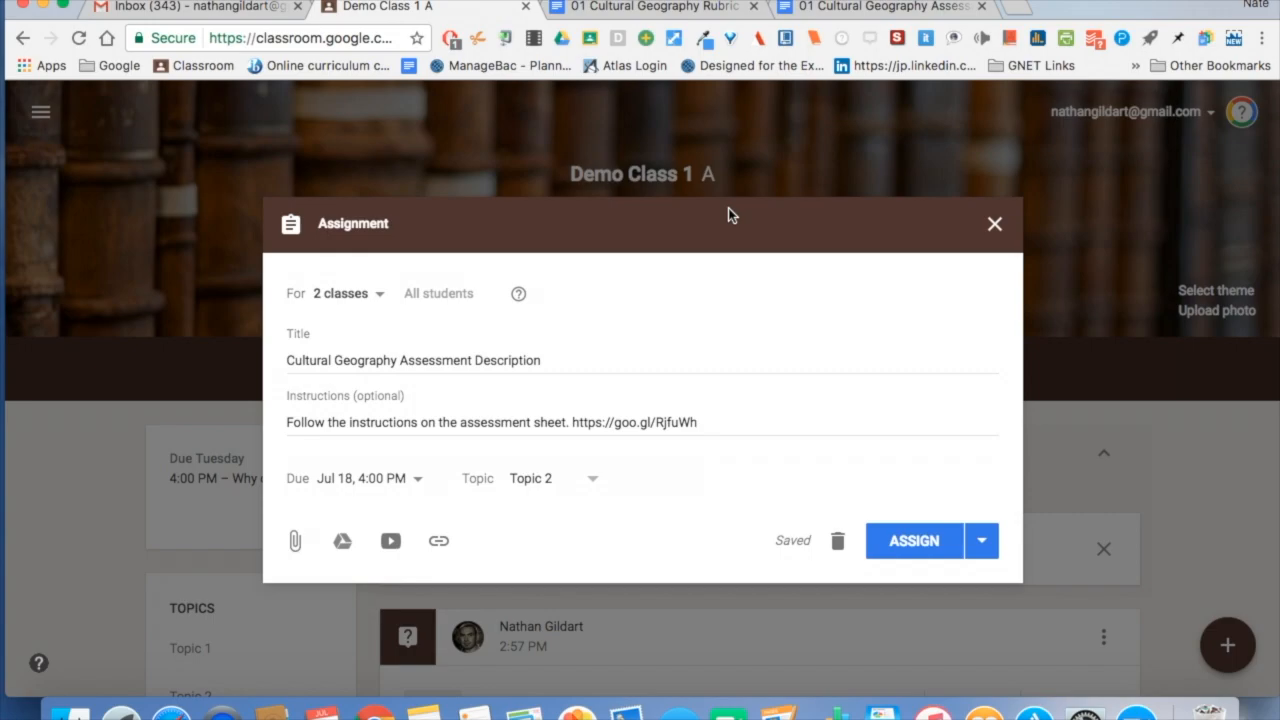
mouse_move(384, 292)
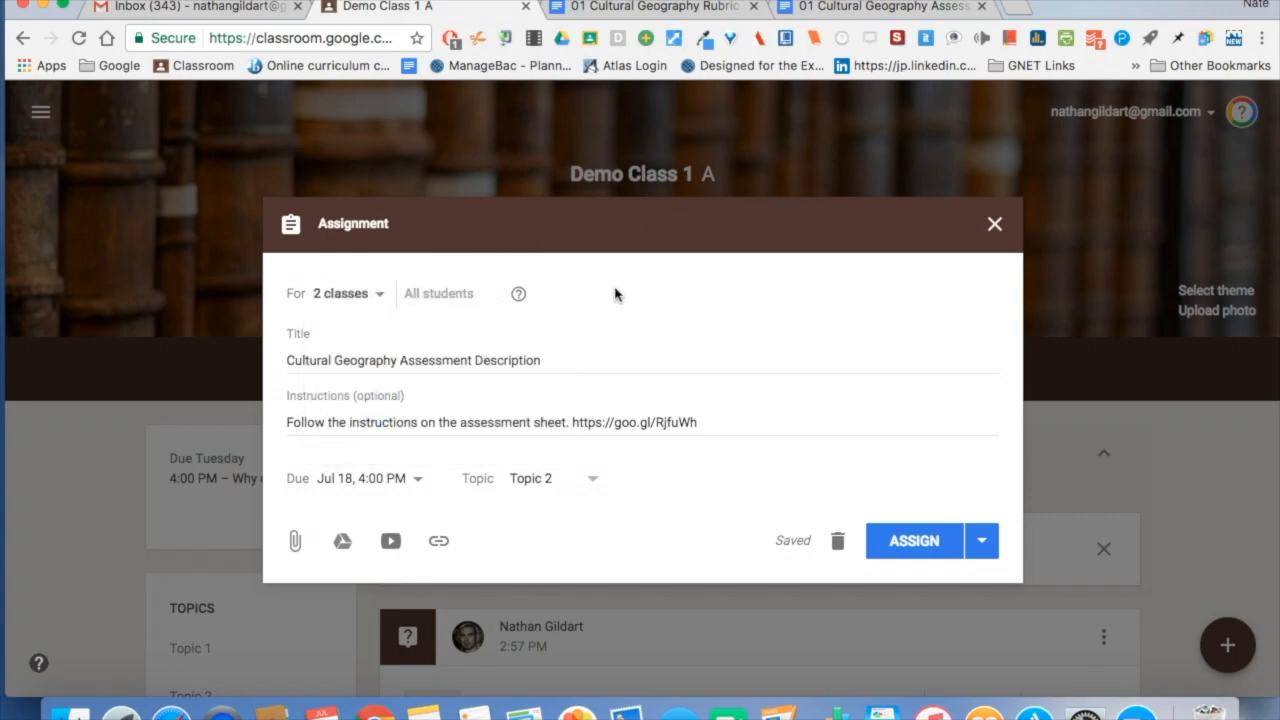
mouse_move(456, 414)
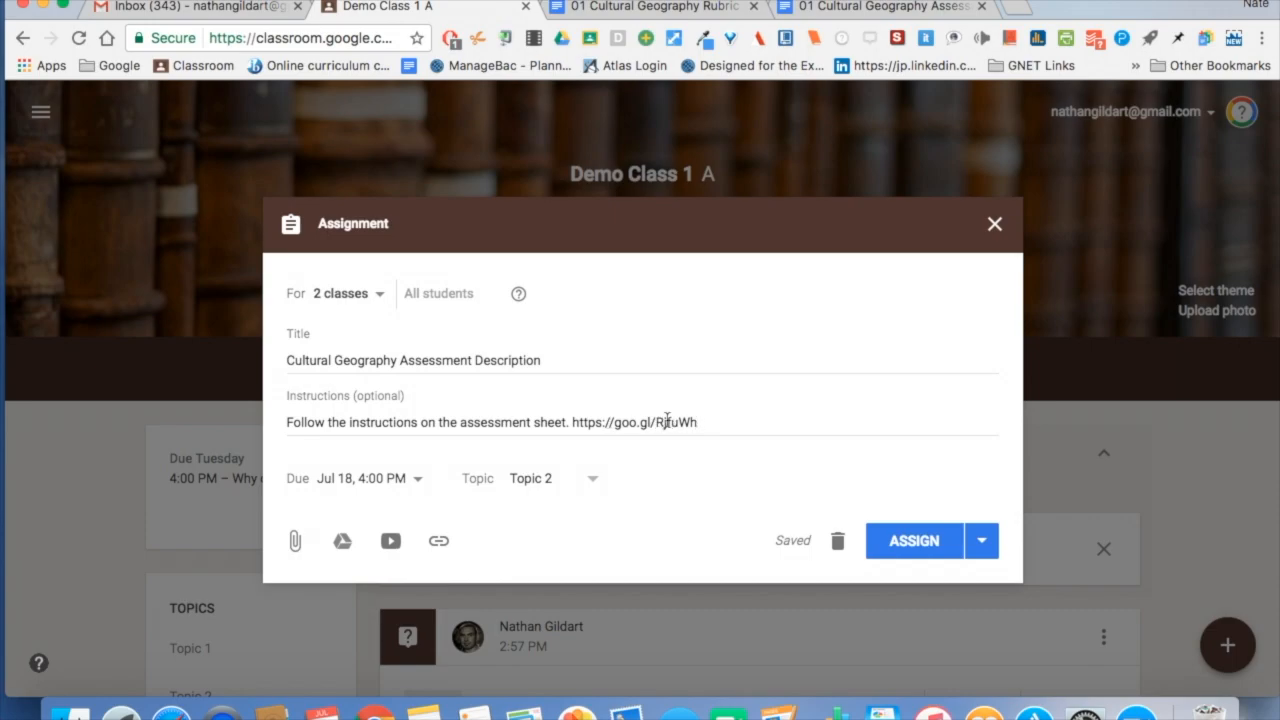
mouse_move(660, 420)
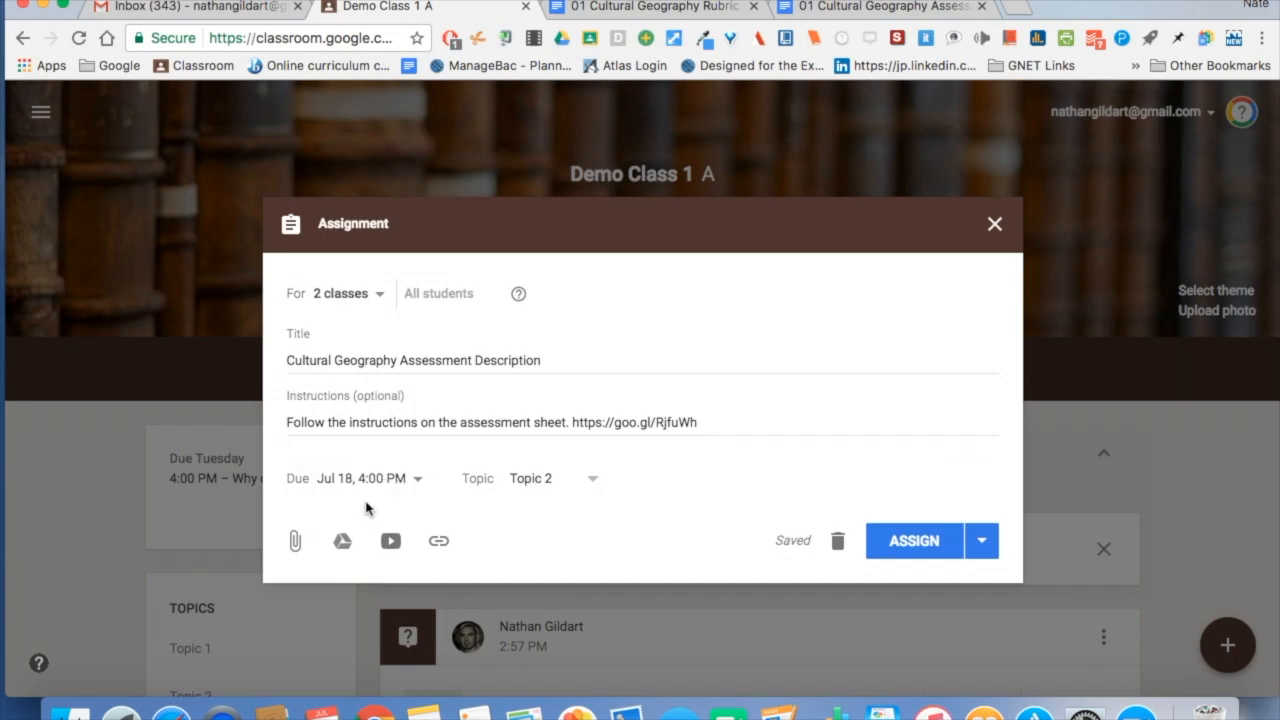
Step: Attach the recent Drive doc '01 Cultural Geography Assessment Description' so students can view it
left_click(342, 540)
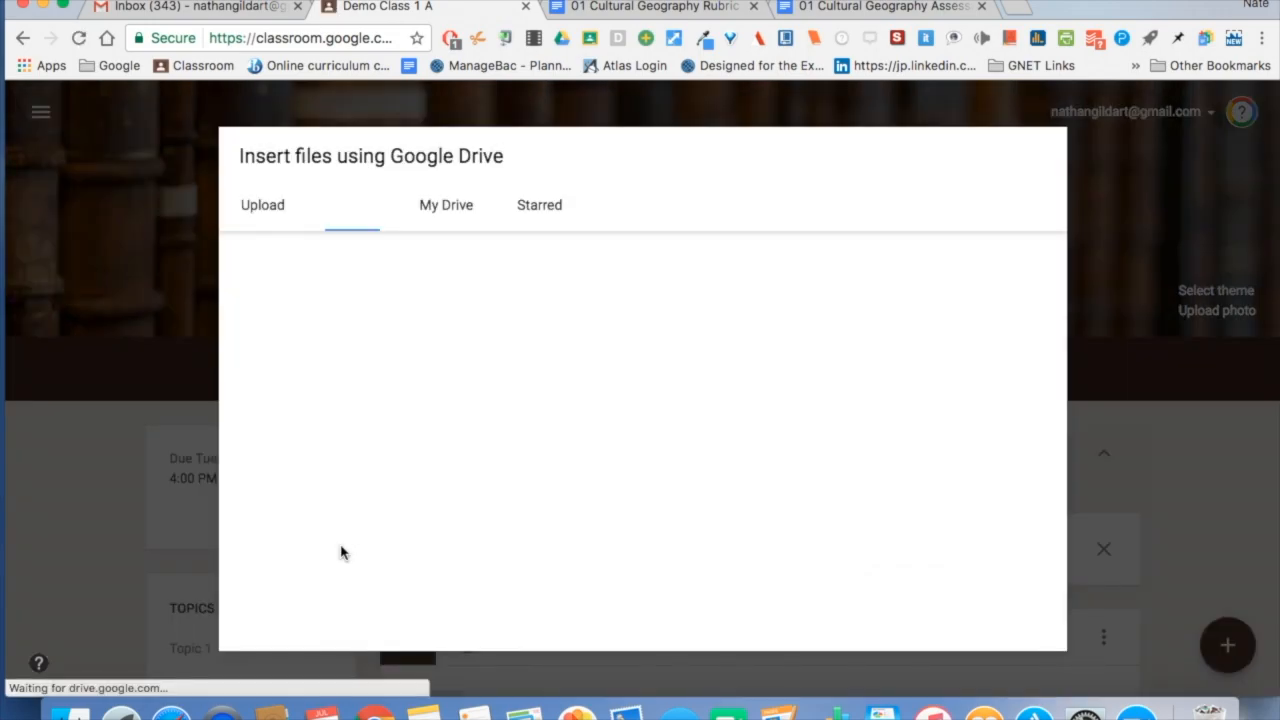
left_click(350, 204)
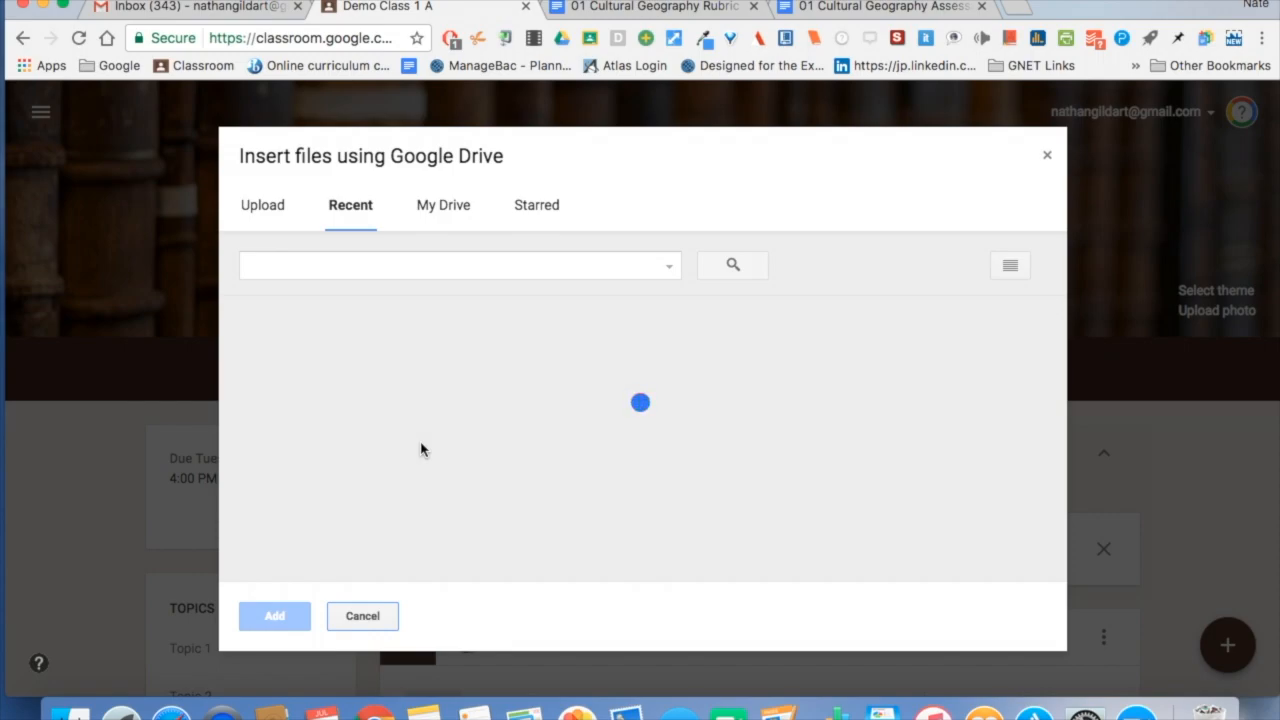
left_click(332, 428)
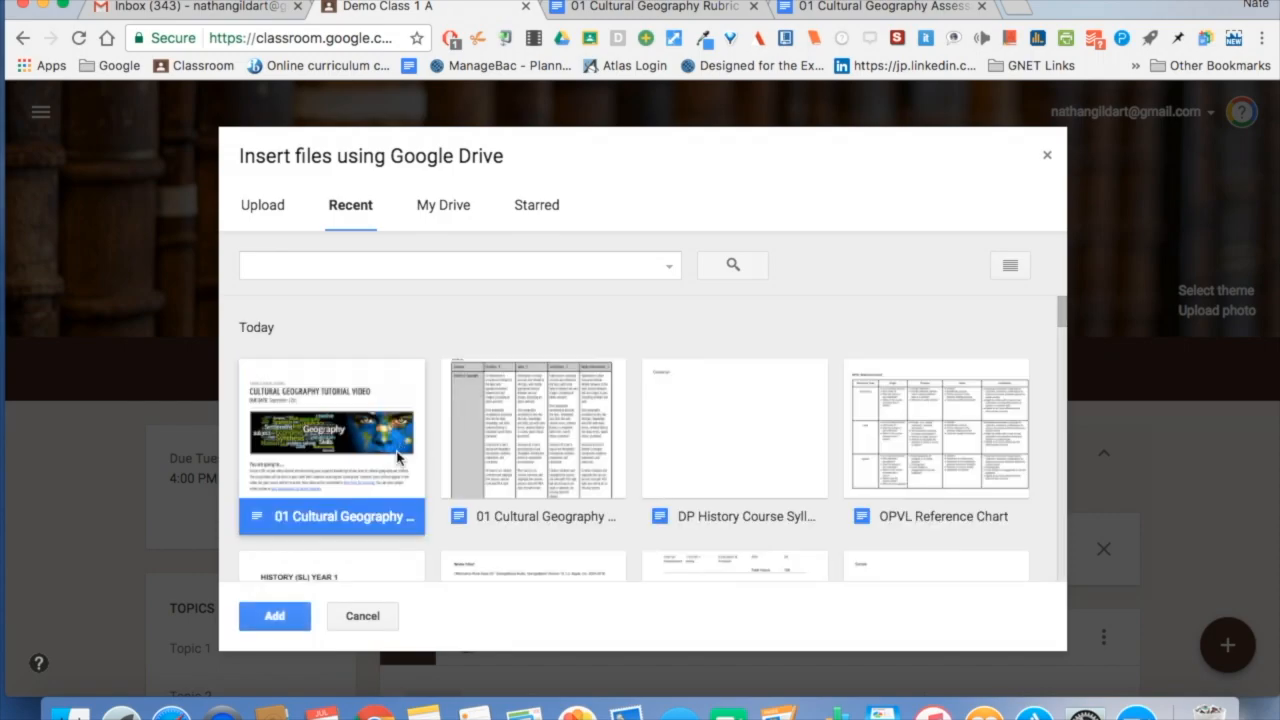
left_click(274, 616)
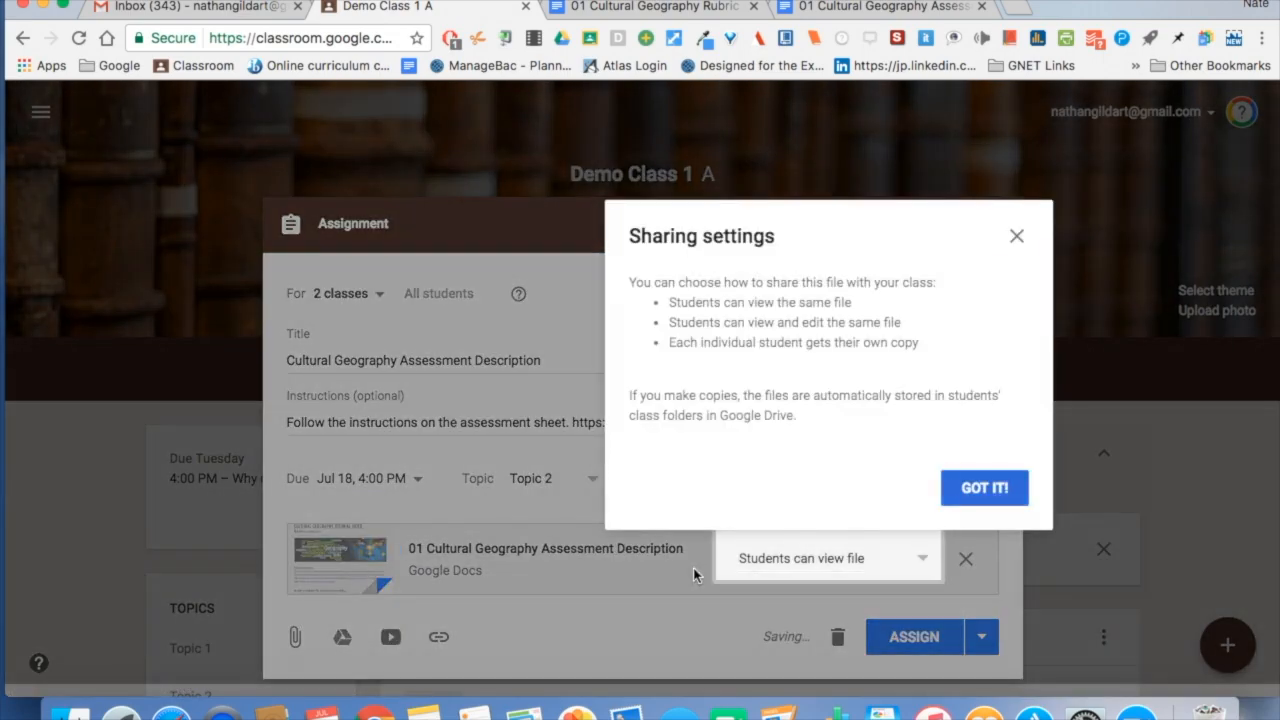
left_click(984, 488)
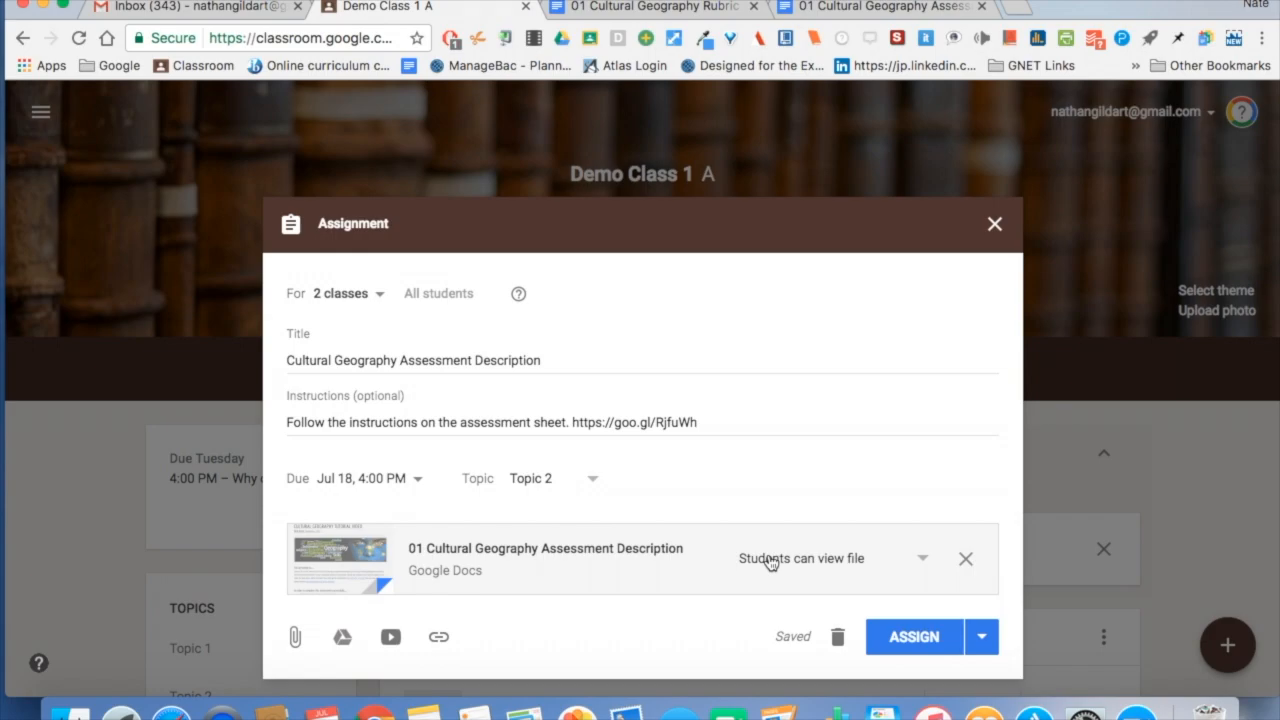
mouse_move(344, 636)
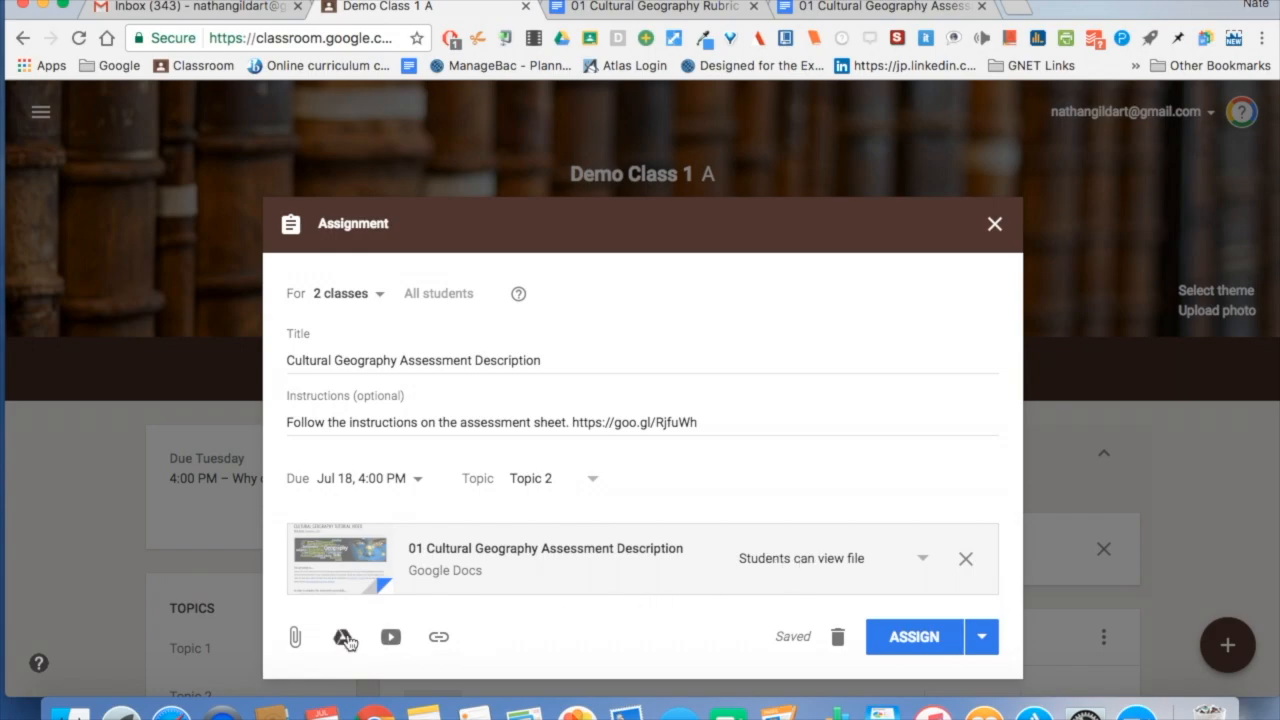
Step: Attach the '01 Cultural Geography Rubric' doc set to make a copy for each student
left_click(344, 636)
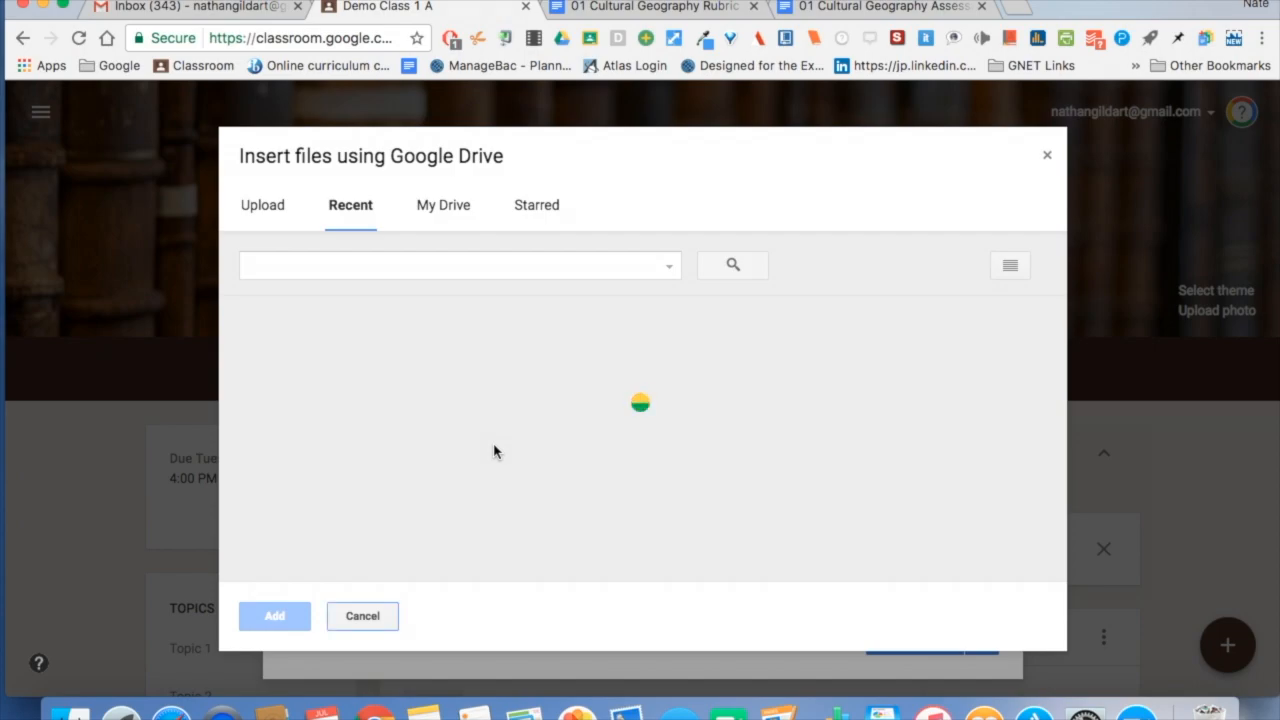
left_click(532, 428)
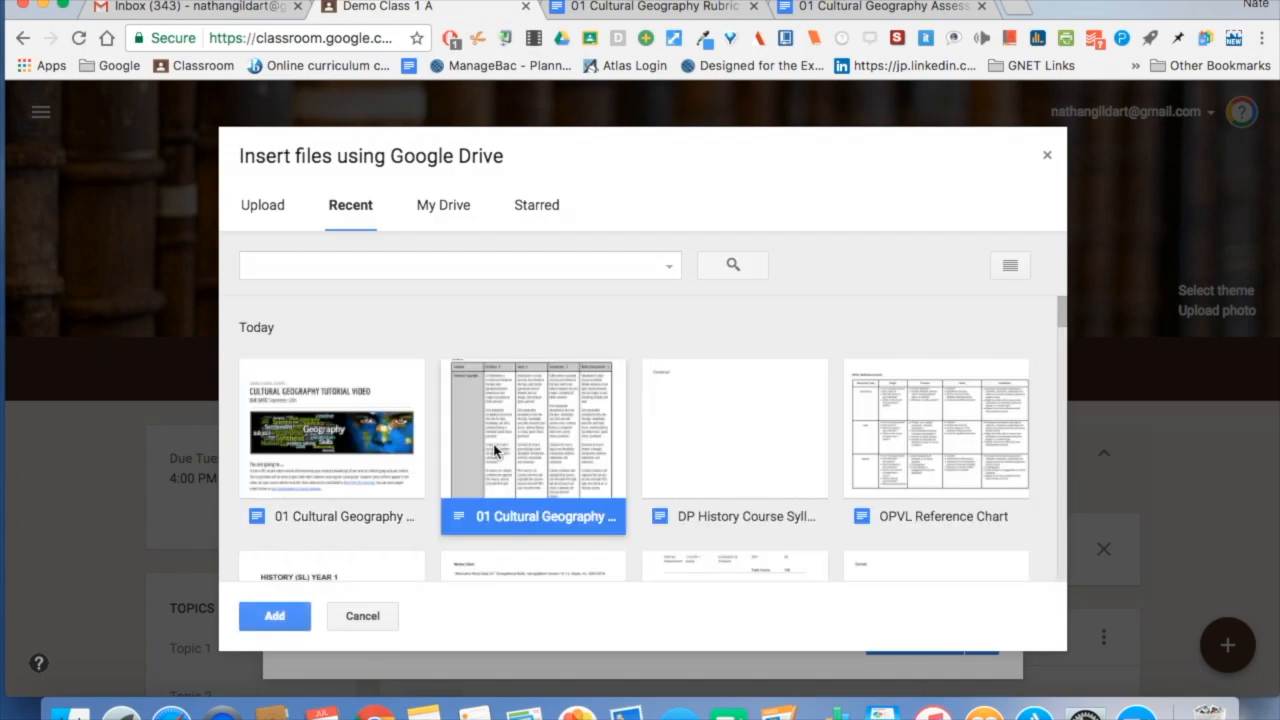
left_click(274, 616)
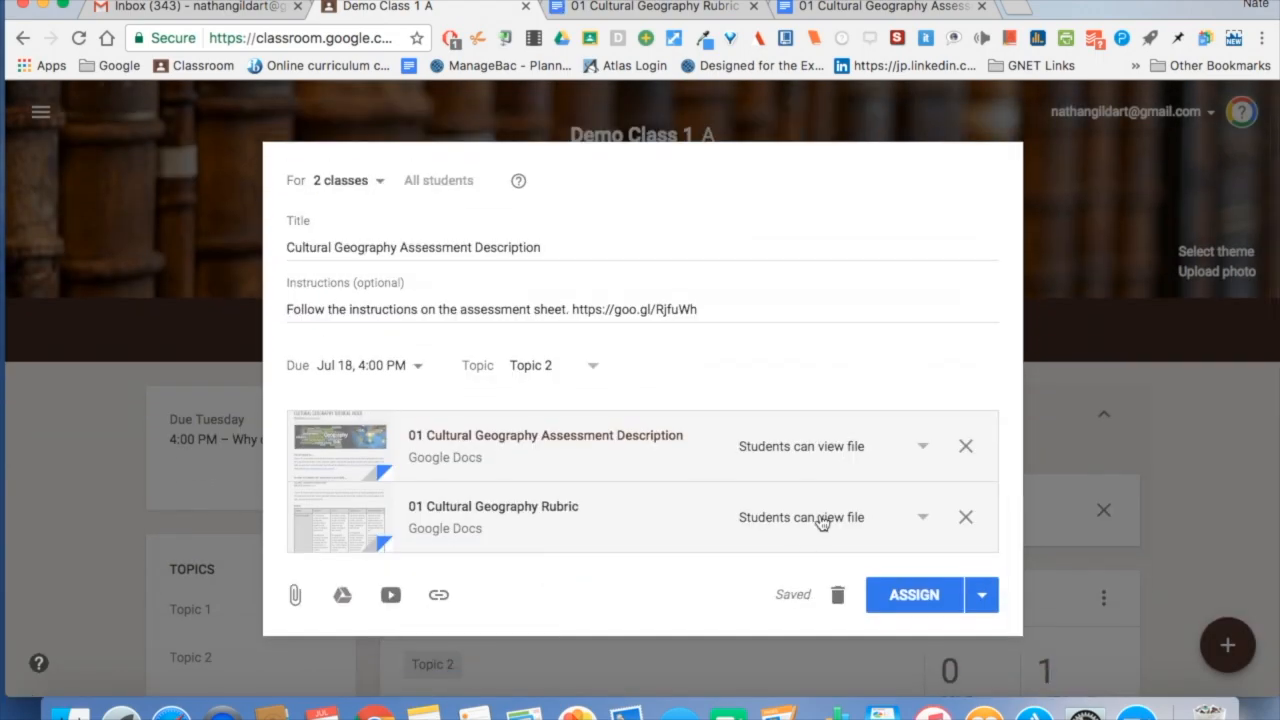
left_click(920, 516)
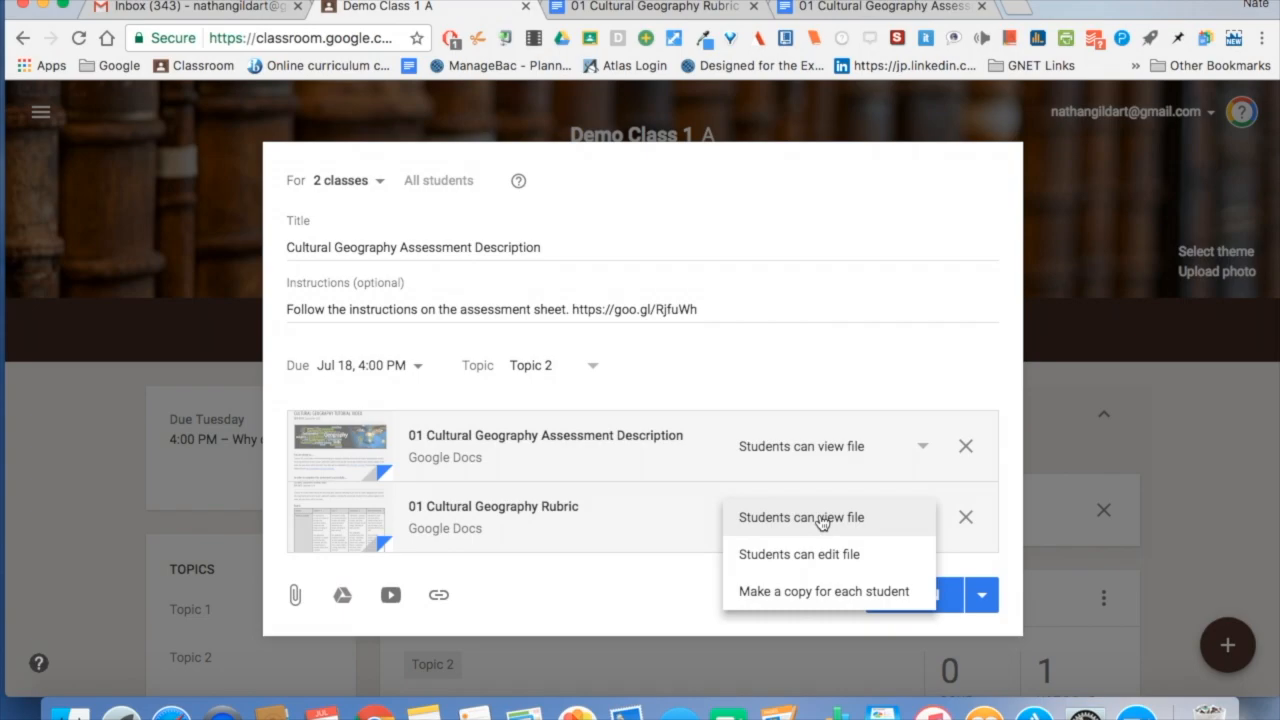
mouse_move(800, 592)
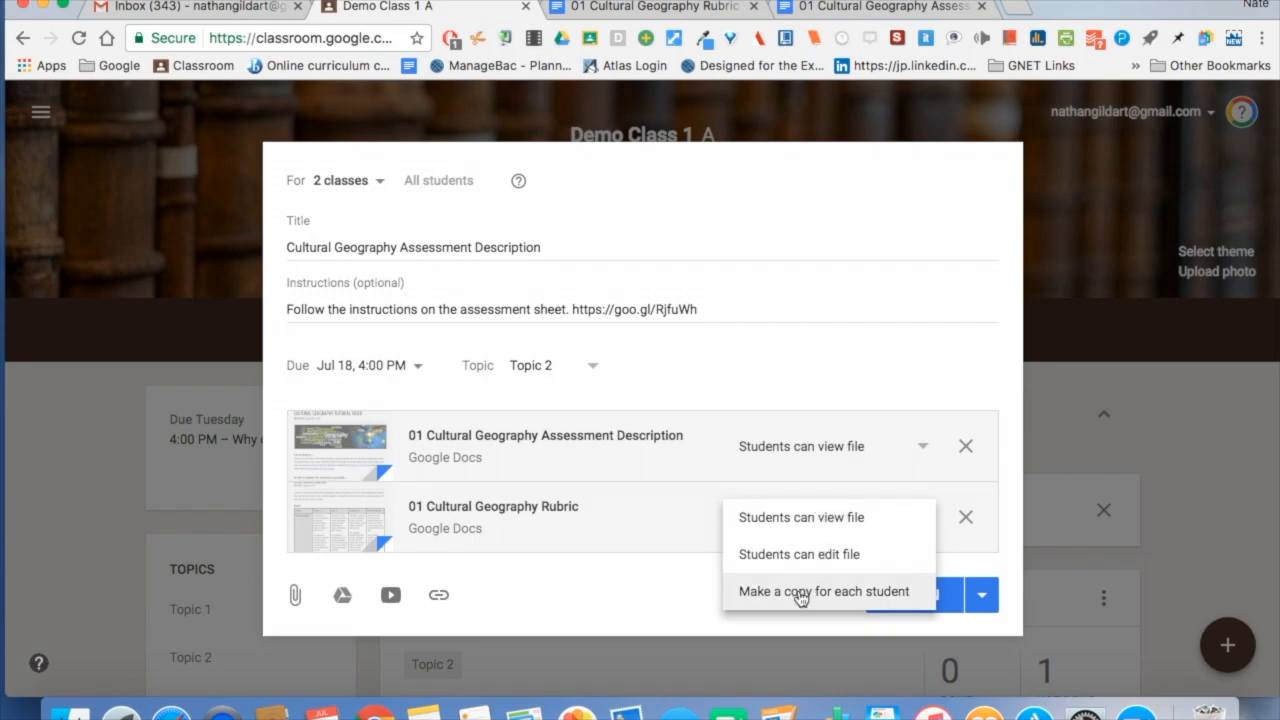
mouse_move(798, 554)
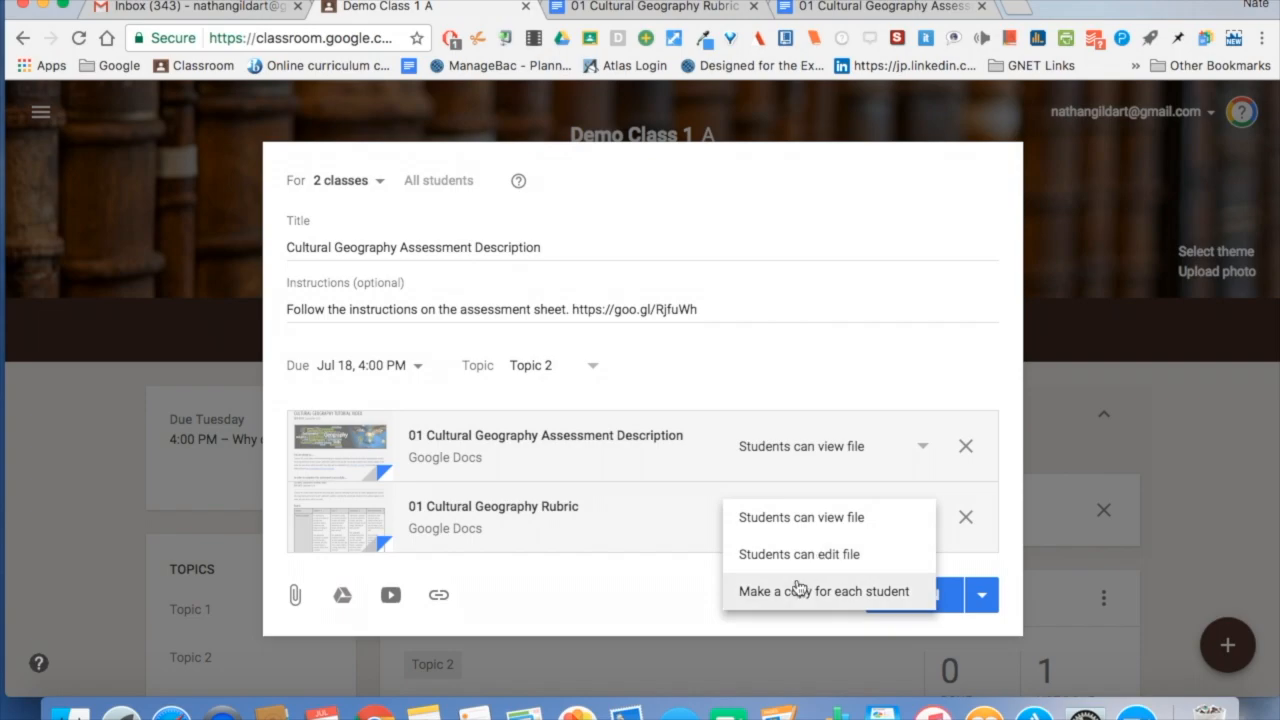
left_click(824, 592)
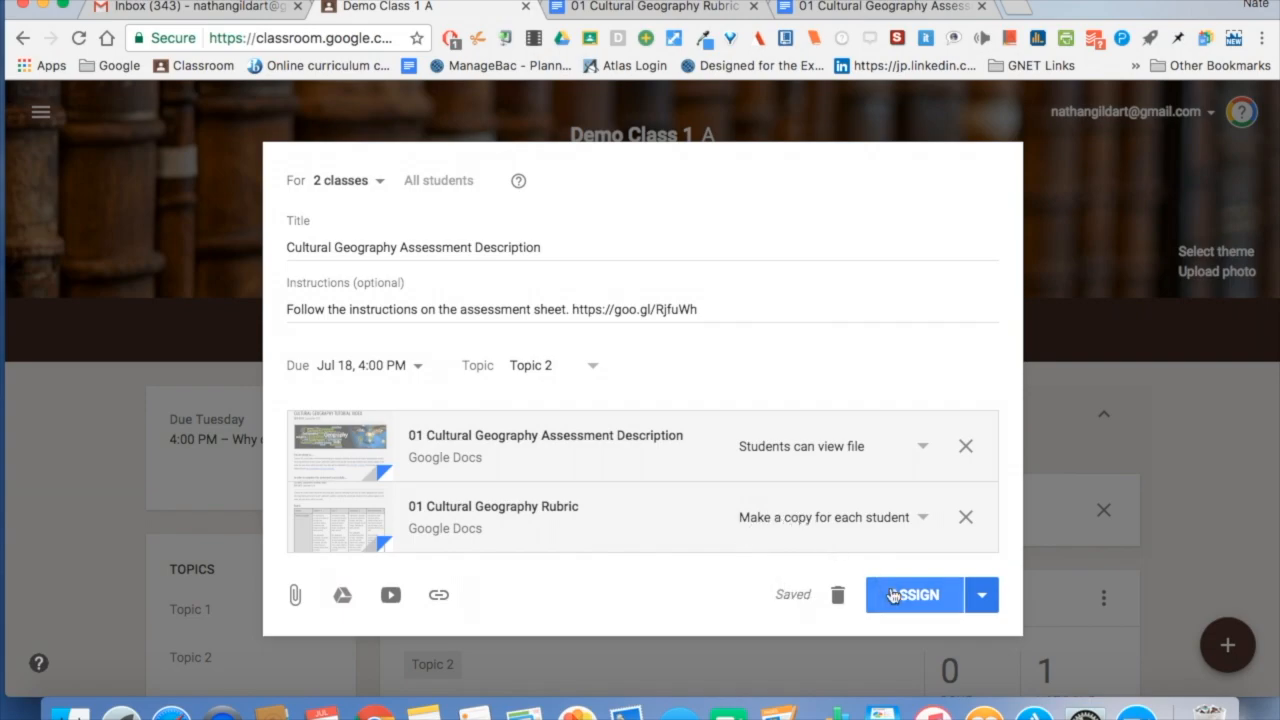
Step: Assign the assignment to the classes and view the student's rubric copy from Student Work
left_click(912, 594)
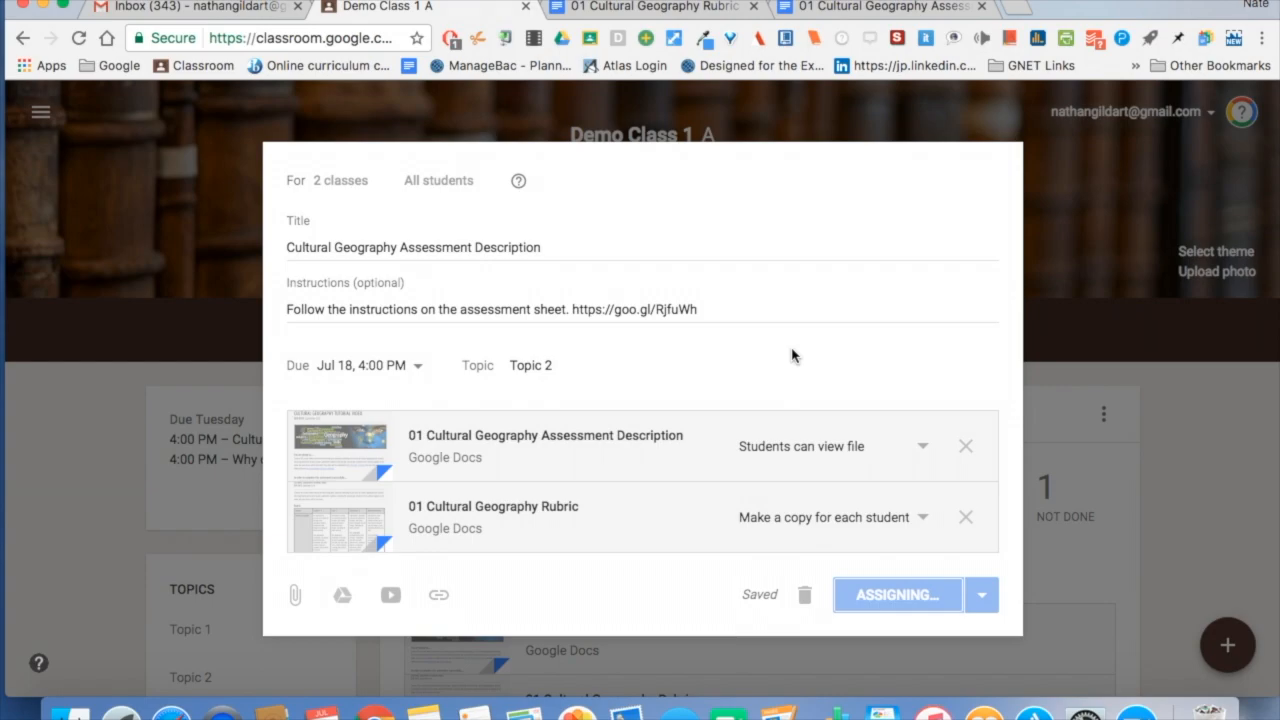
left_click(896, 594)
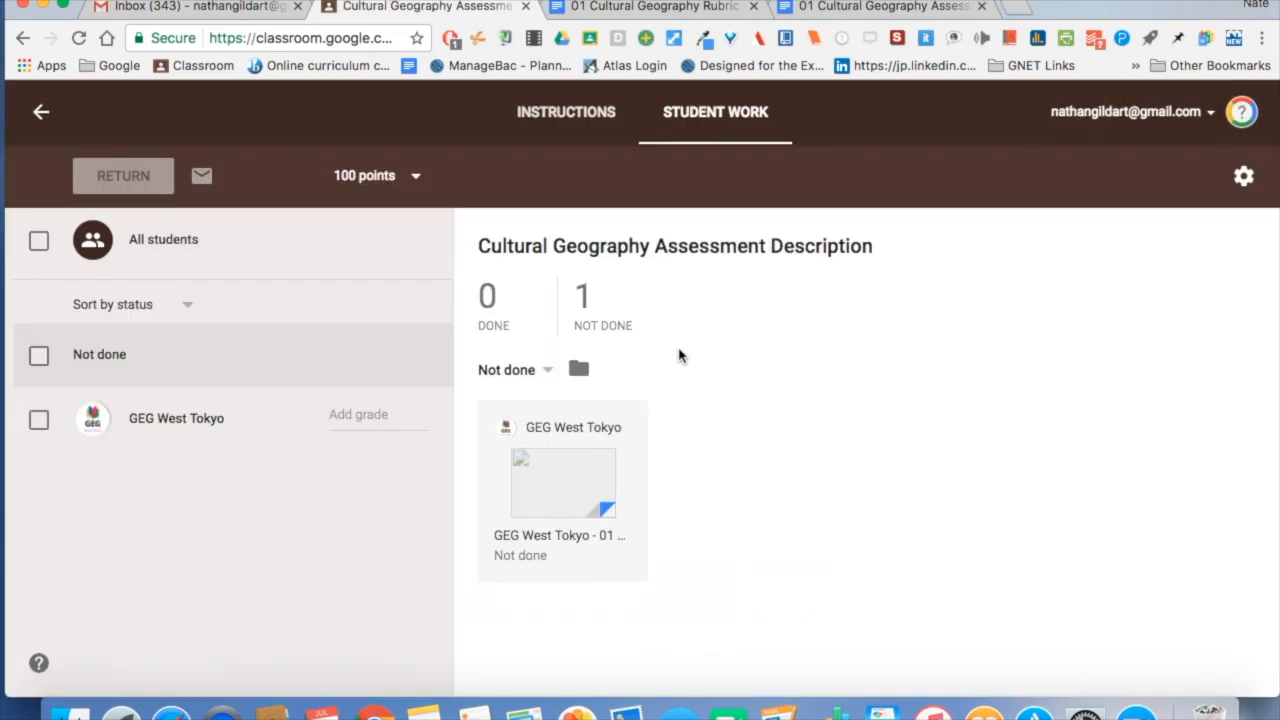
left_click(562, 482)
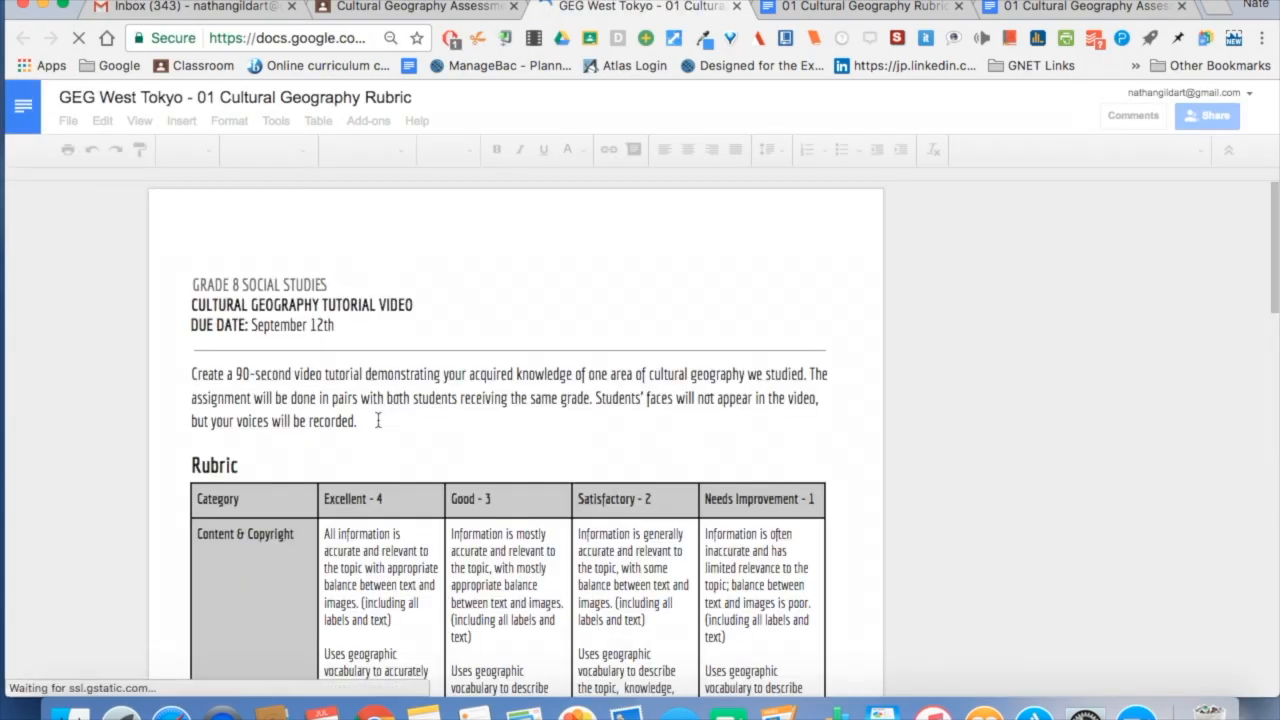
Step: Add the word 'Here' on a new line in the student's rubric copy, then return to Classroom
left_click(360, 420)
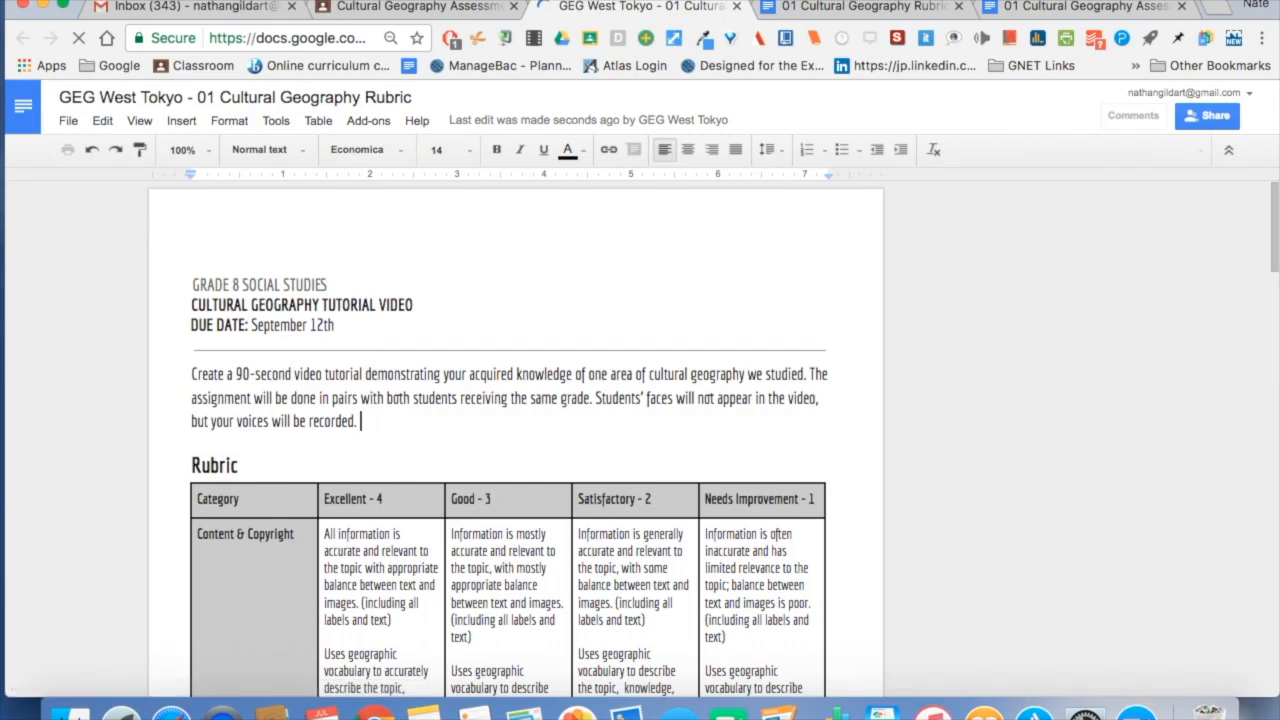
key("enter")
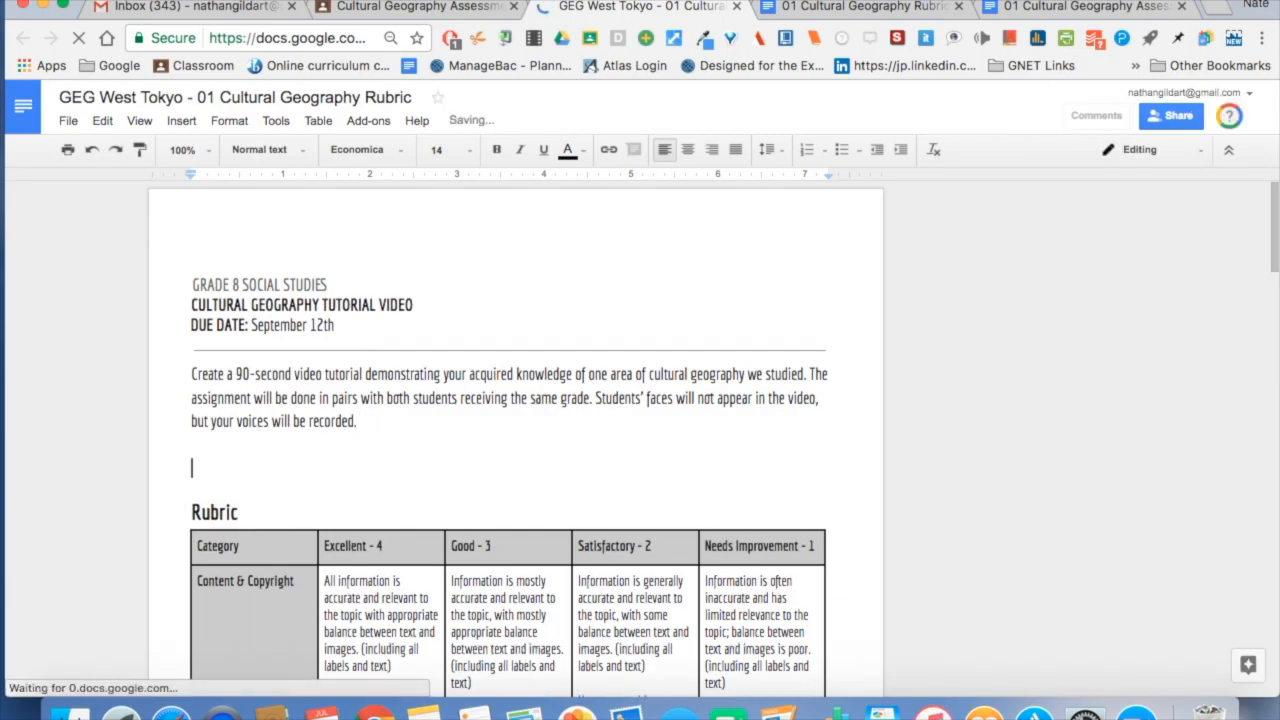
type("Here")
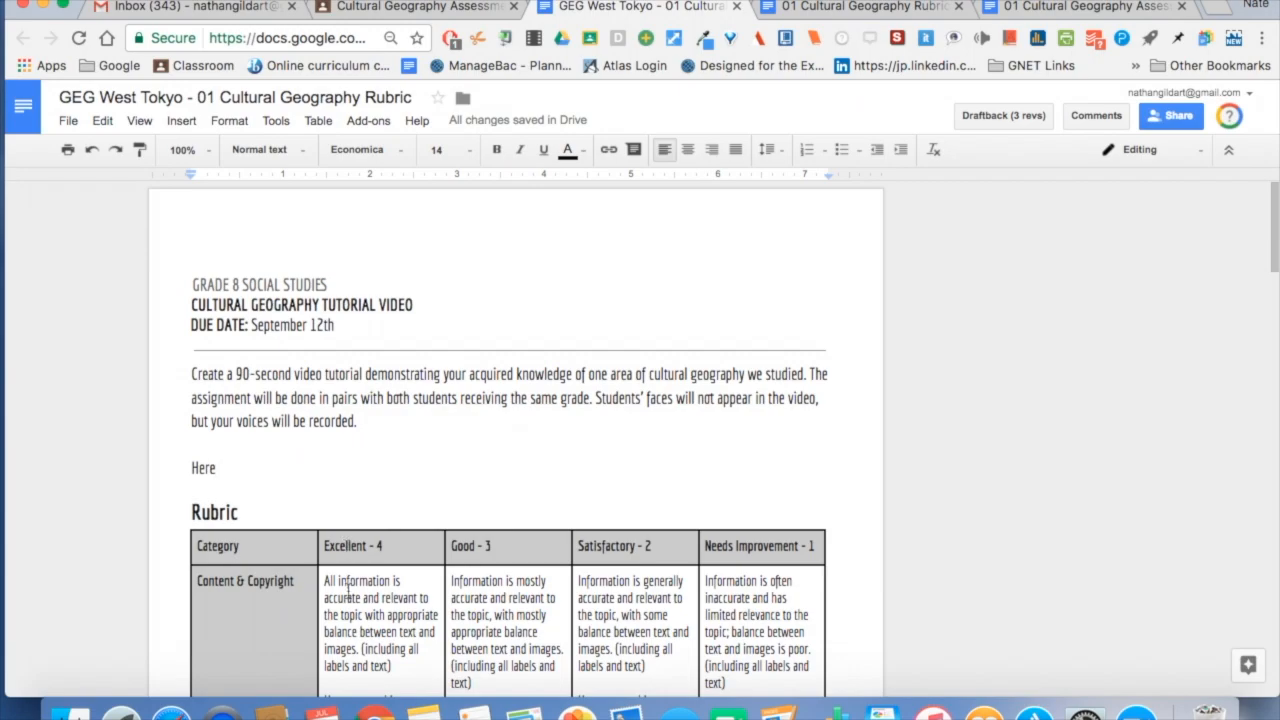
scroll("down", 3)
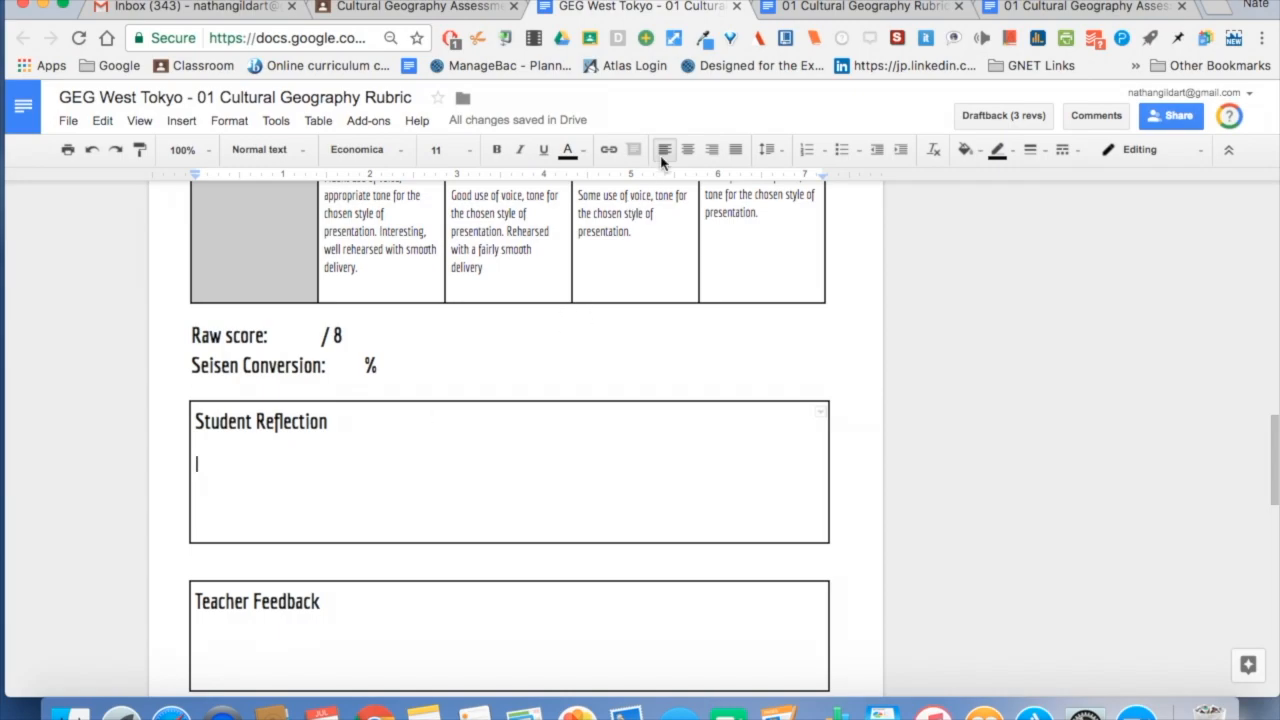
left_click(410, 8)
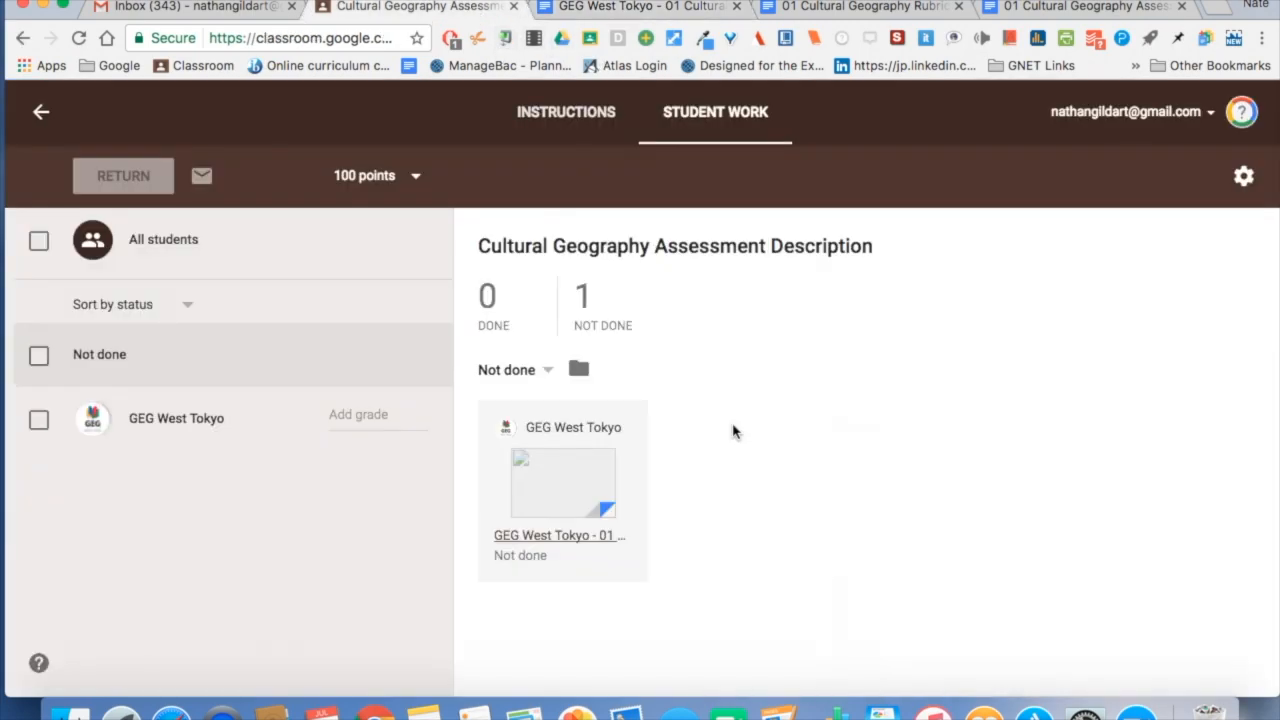
mouse_move(536, 360)
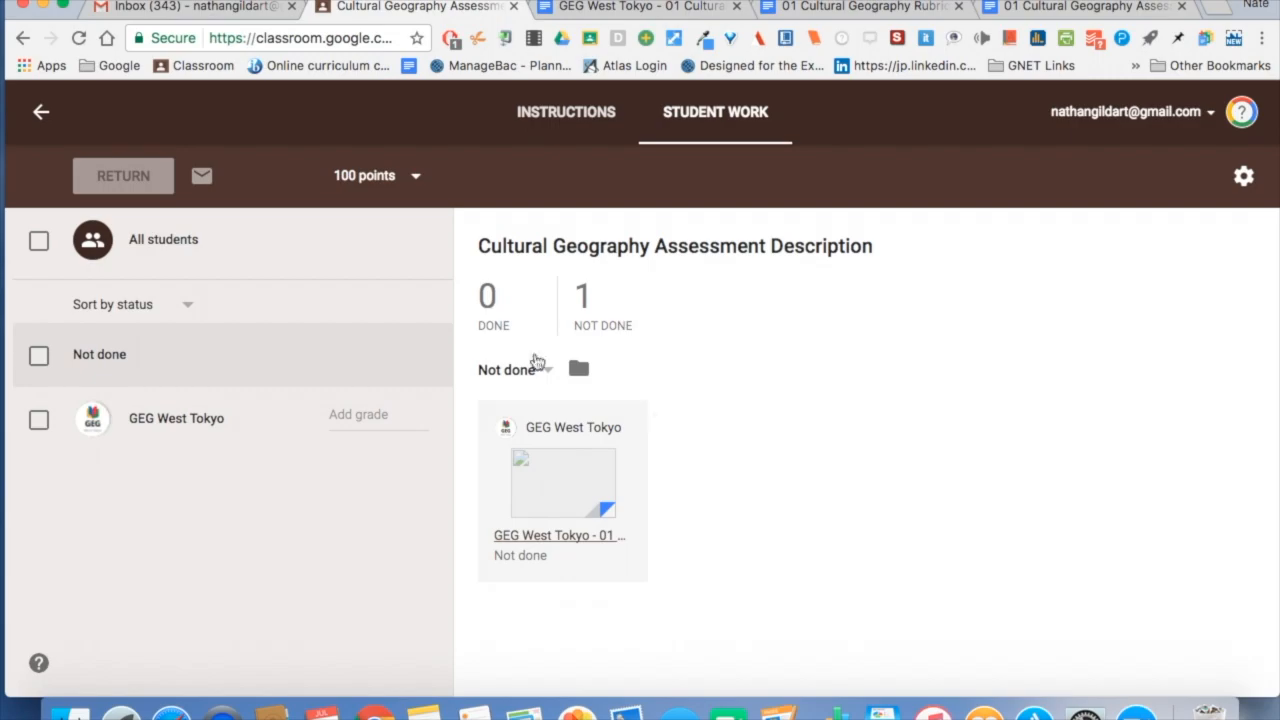
Step: Change the assignment's point value from 100 points to Ungraded
left_click(378, 176)
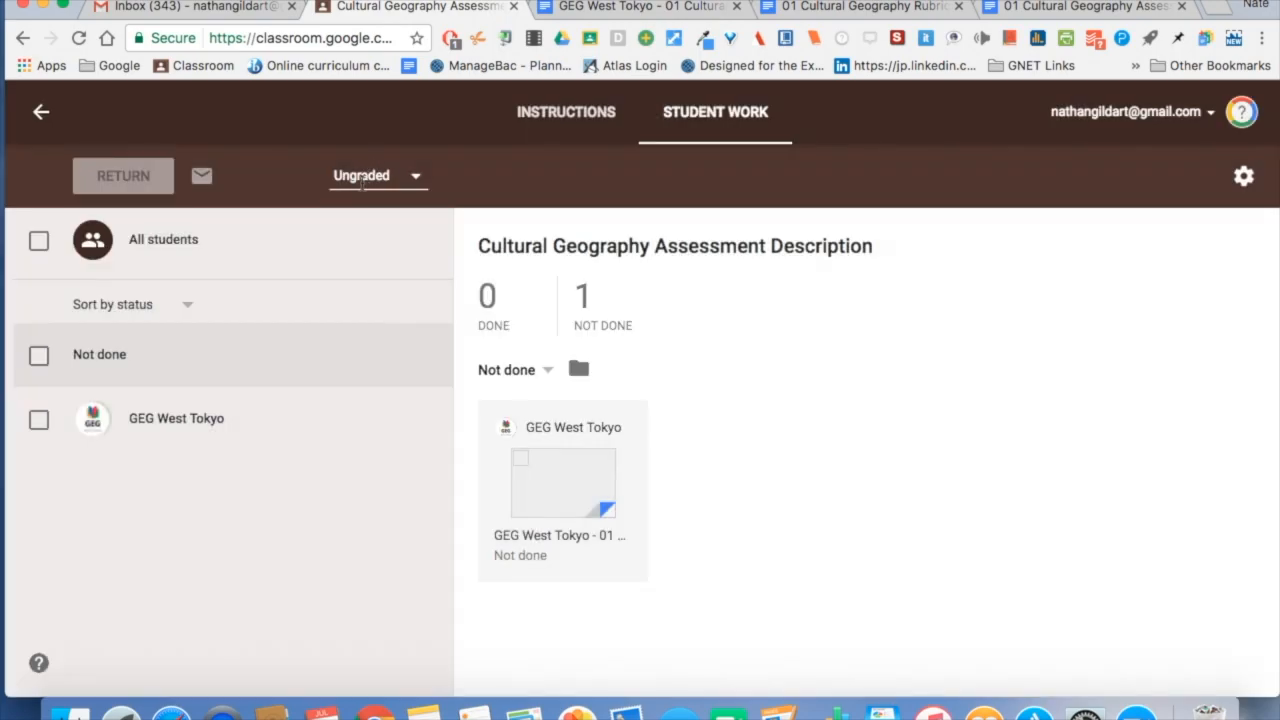
mouse_move(344, 432)
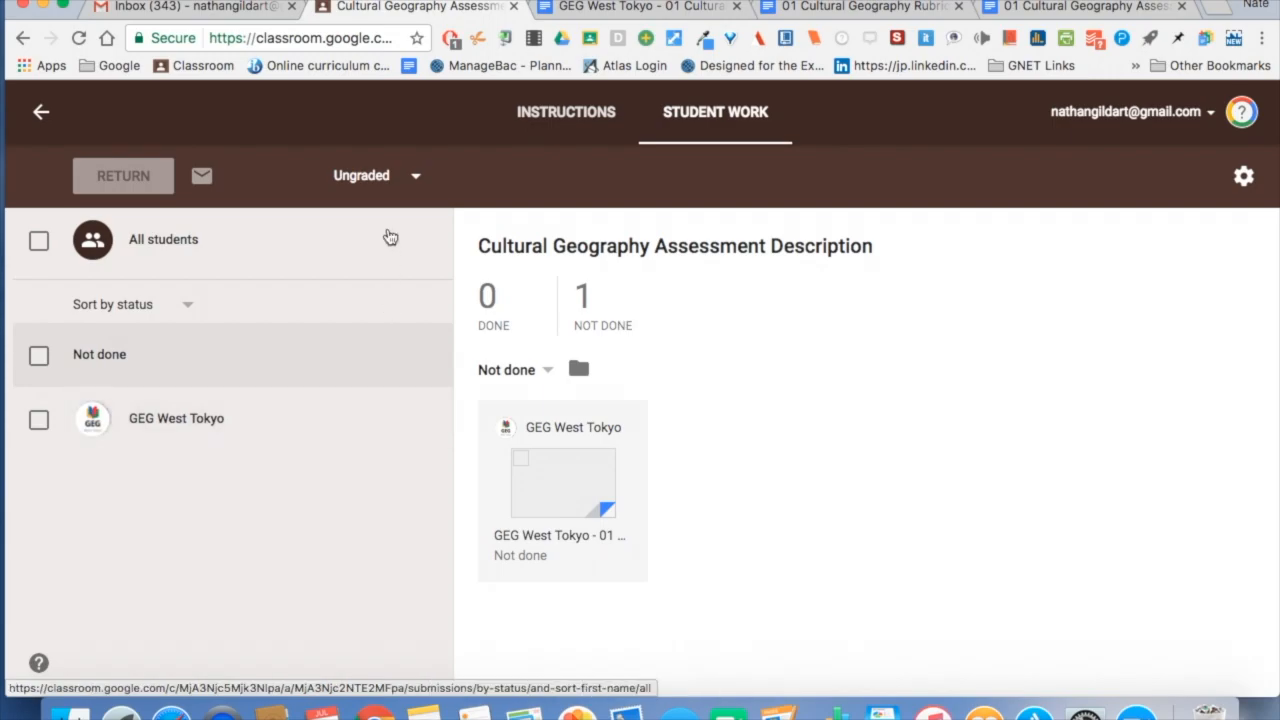
left_click(376, 176)
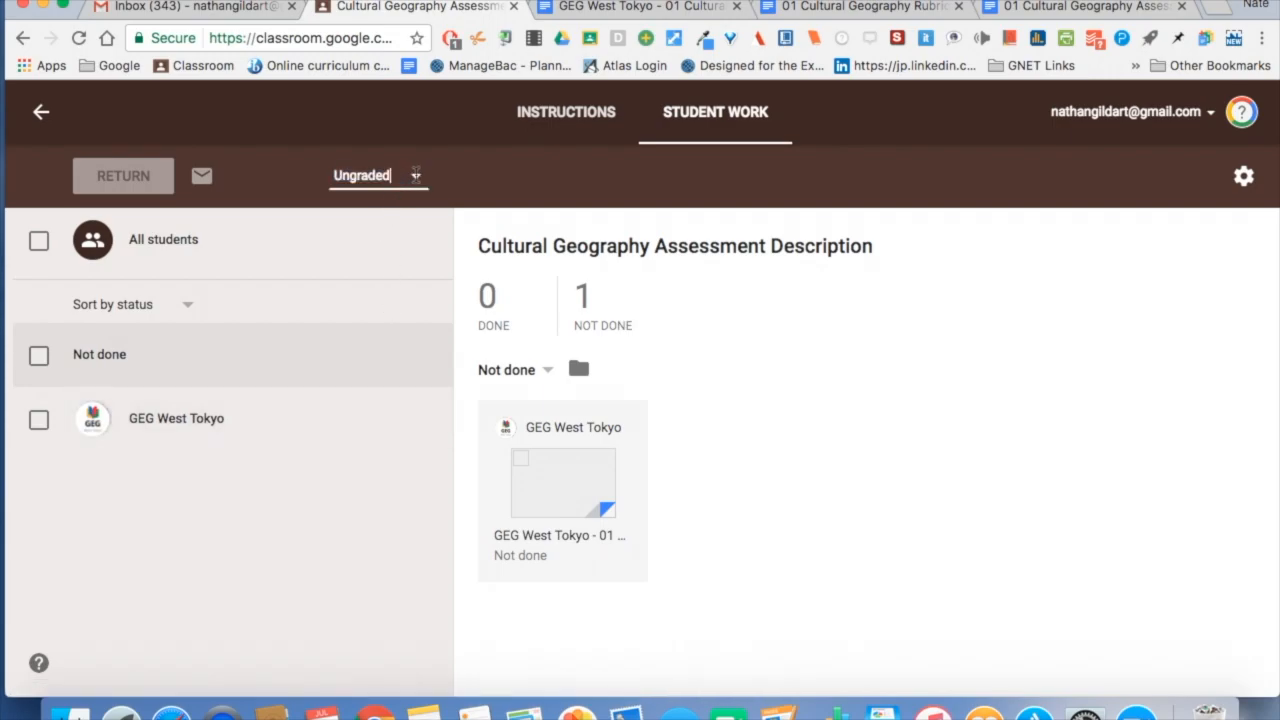
Step: Set the assignment to 32 points, confirm the update, and grade GEG West Tokyo 30/32
double_click(362, 176)
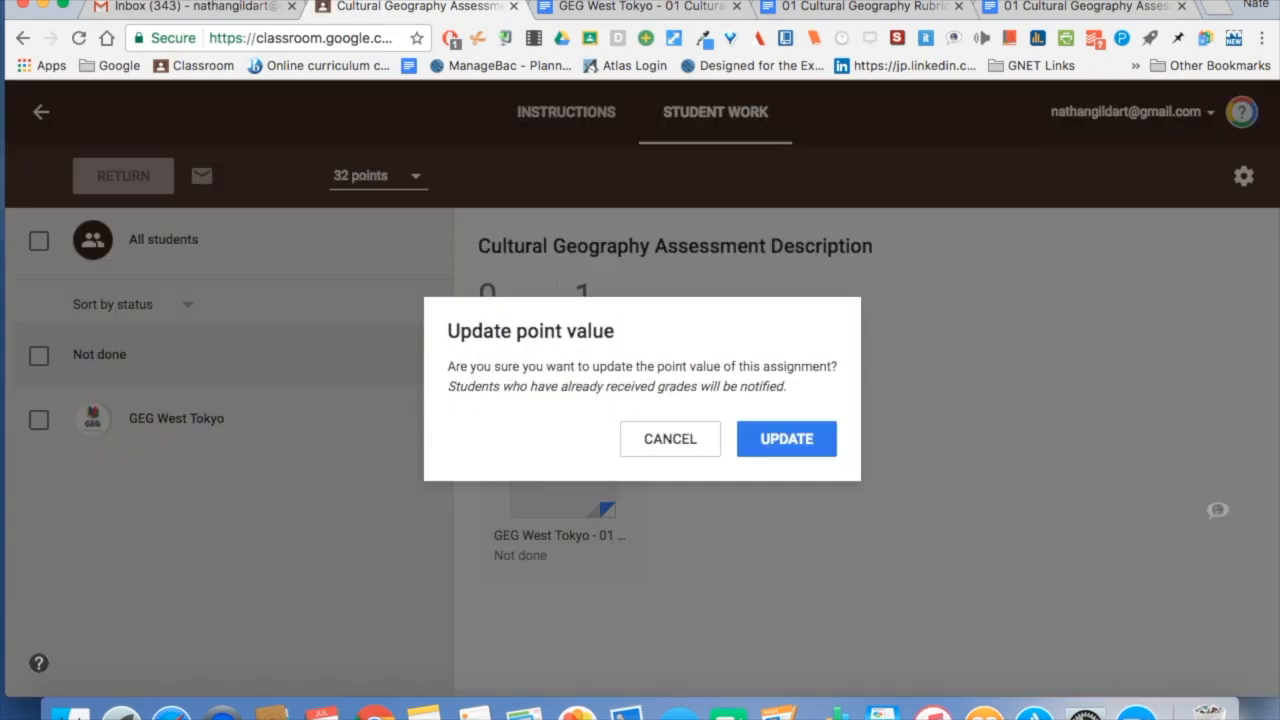
left_click(788, 438)
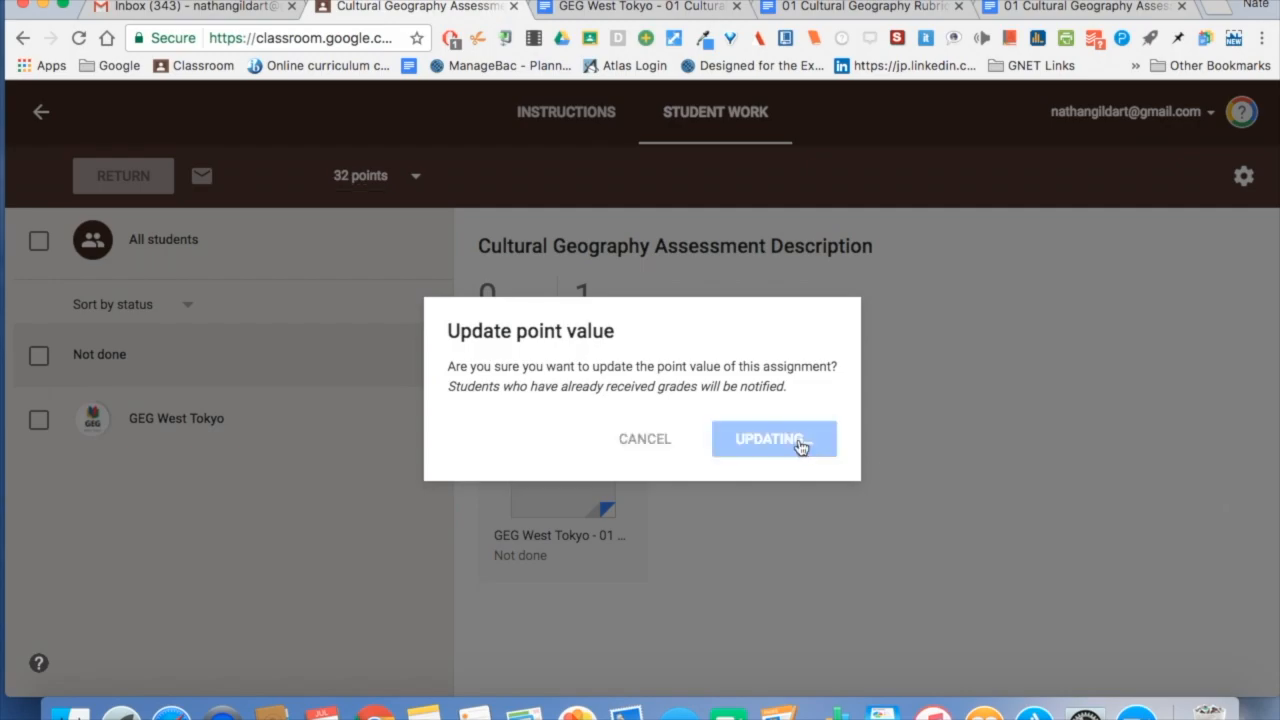
left_click(772, 438)
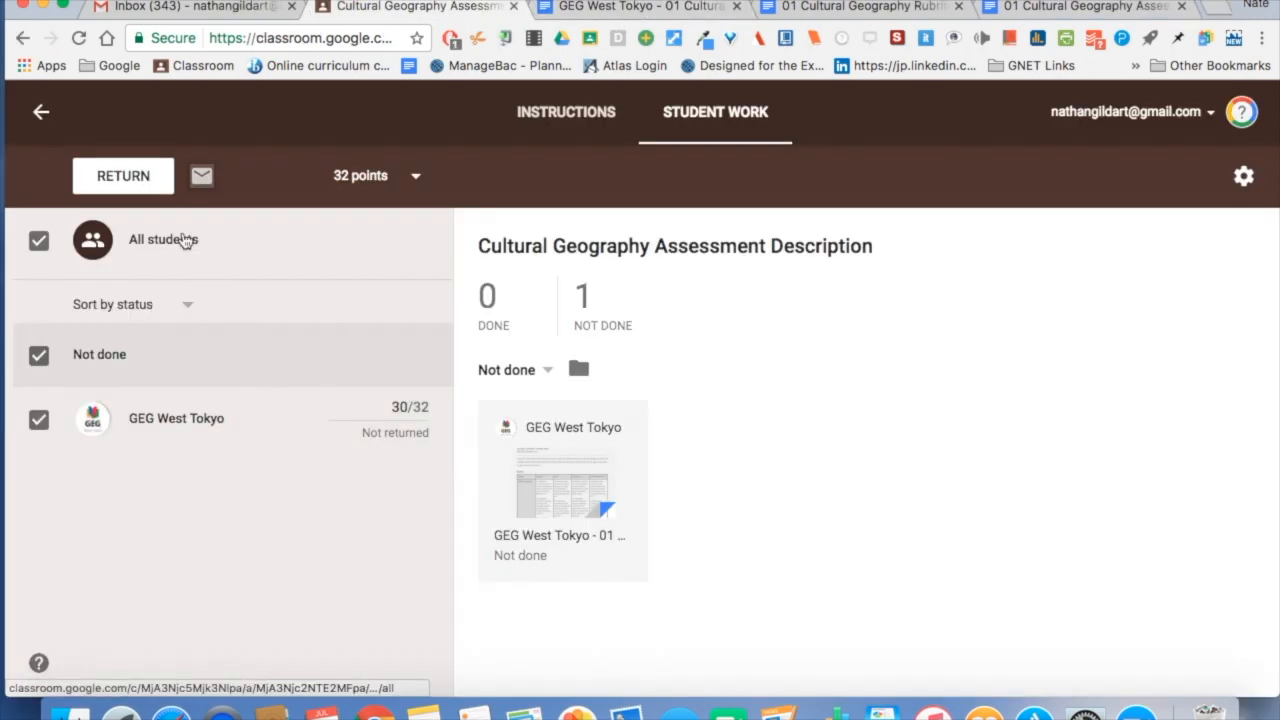
Step: Select GEG West Tokyo and return the 30/32 graded work, confirming the unsubmitted warning
left_click(38, 240)
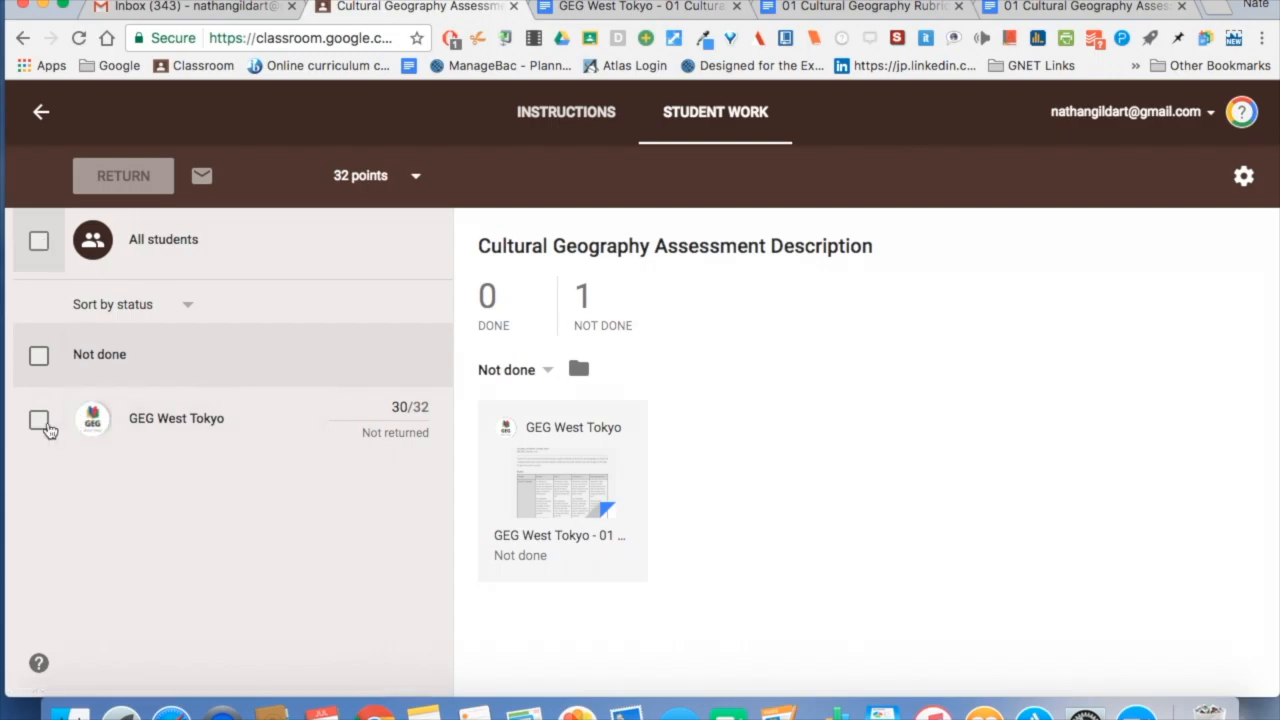
left_click(38, 420)
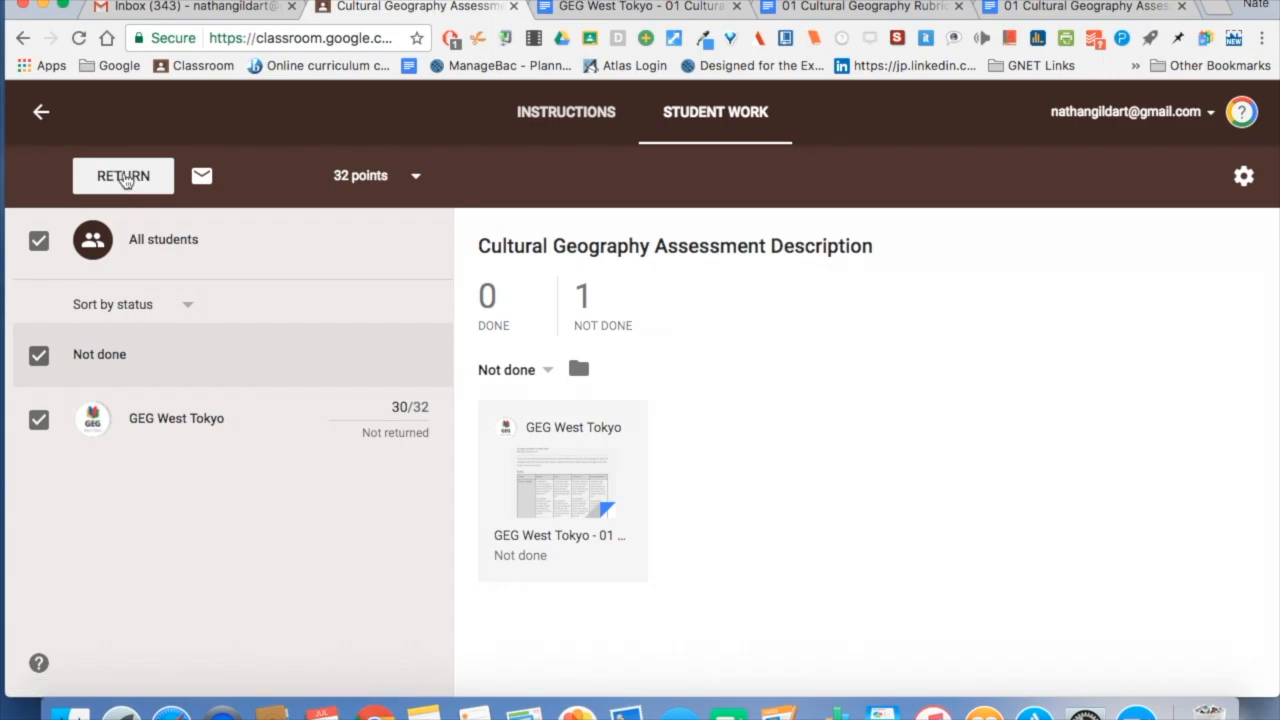
left_click(124, 176)
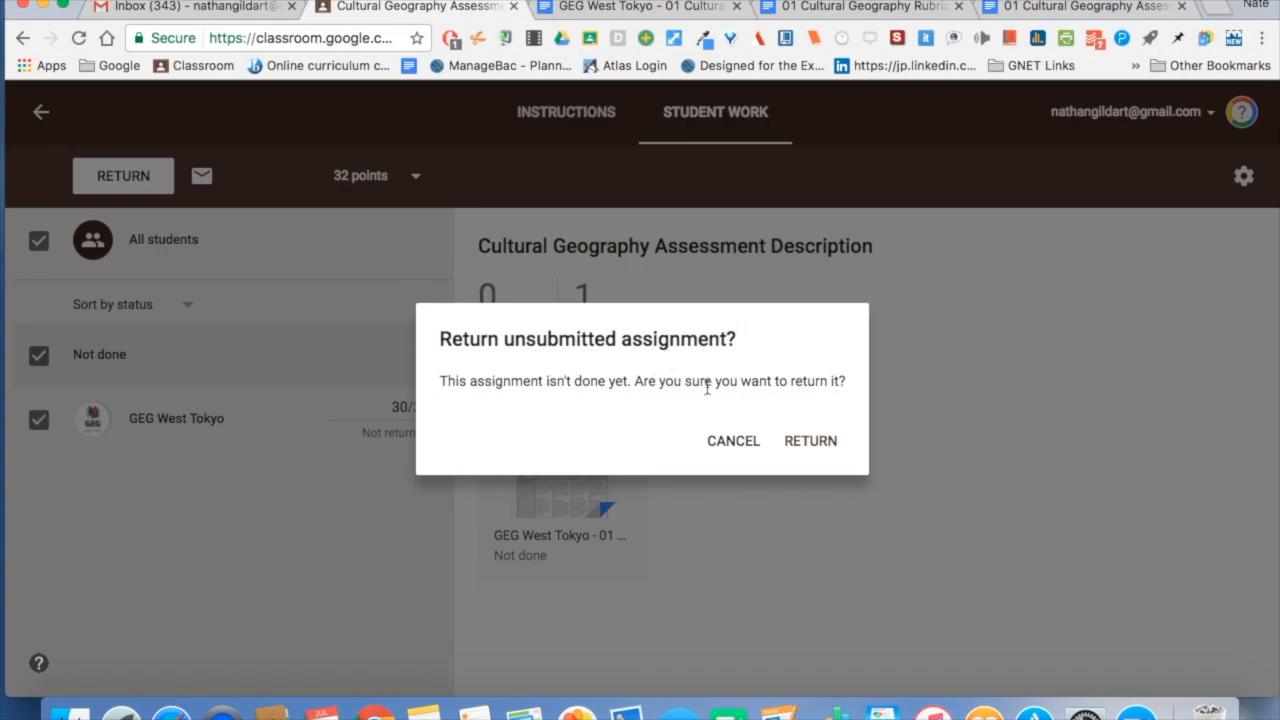
mouse_move(810, 442)
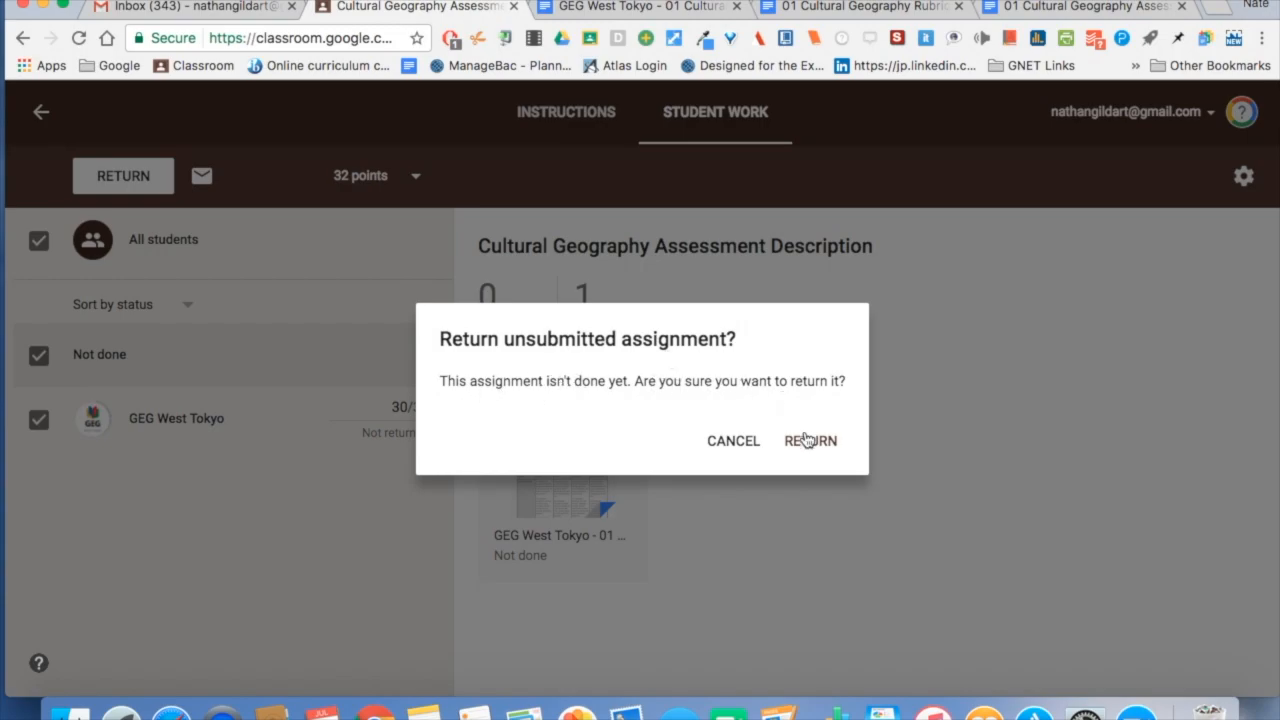
left_click(810, 442)
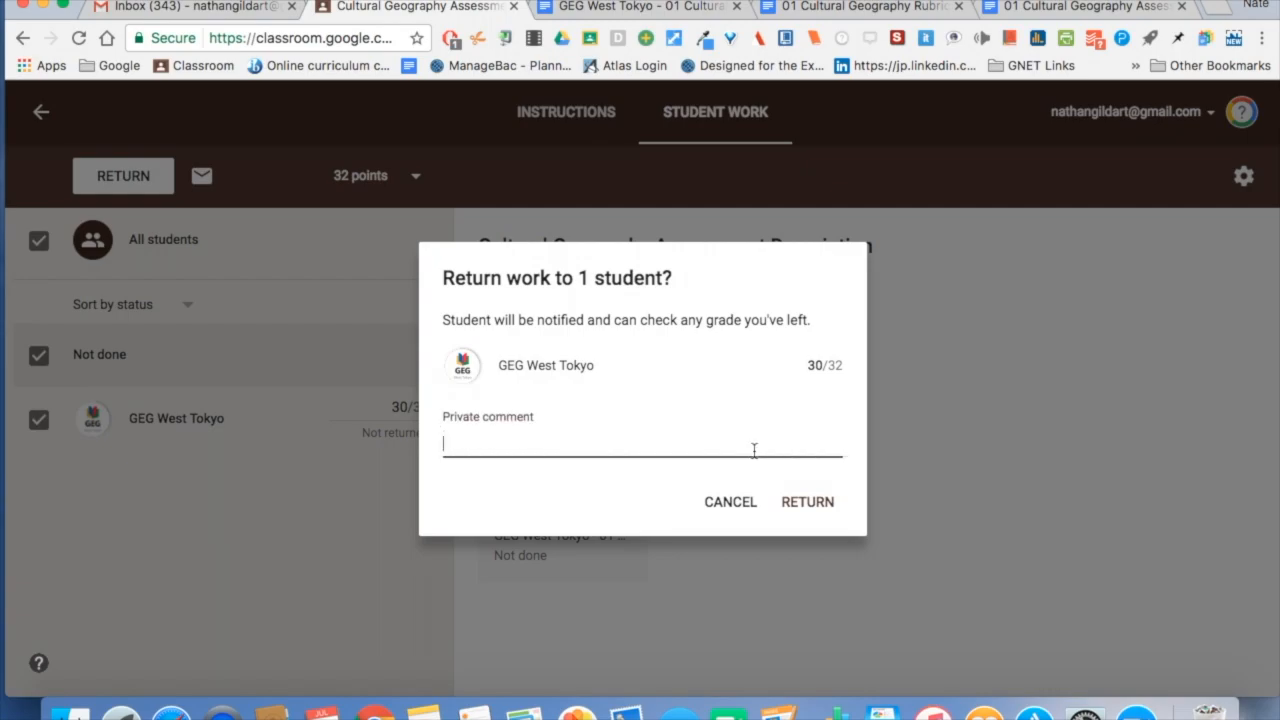
mouse_move(808, 500)
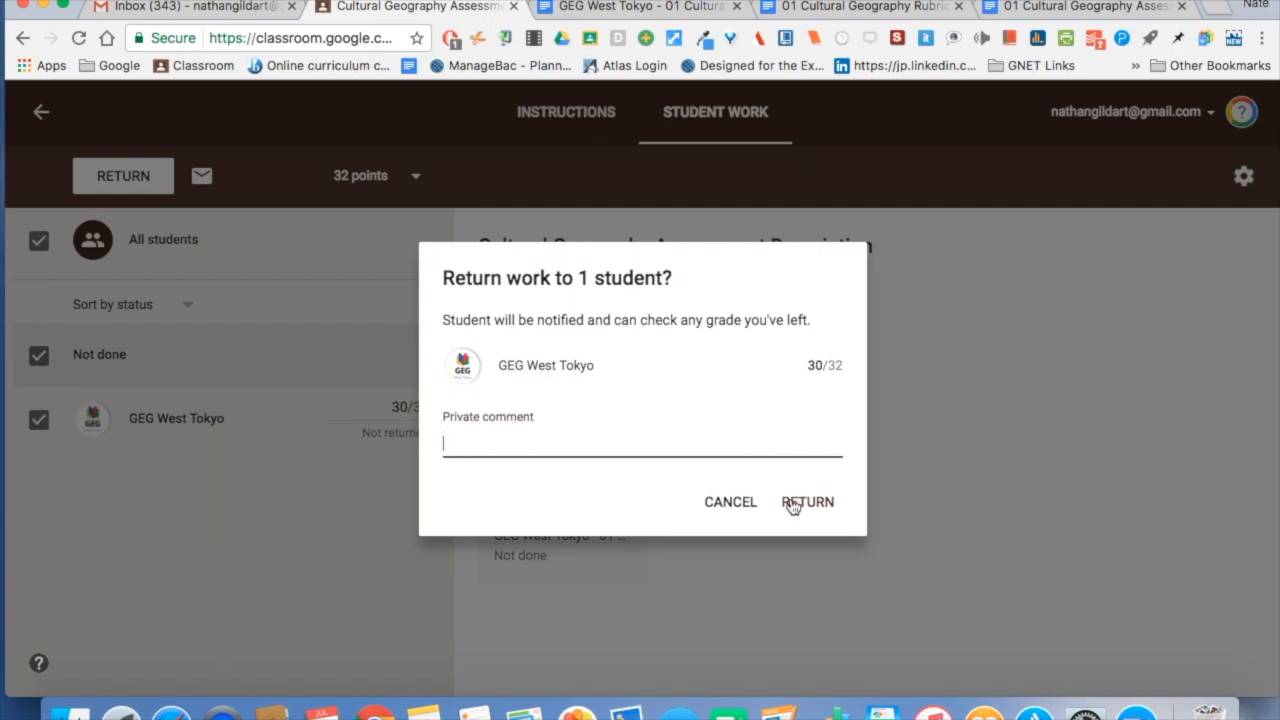
left_click(808, 500)
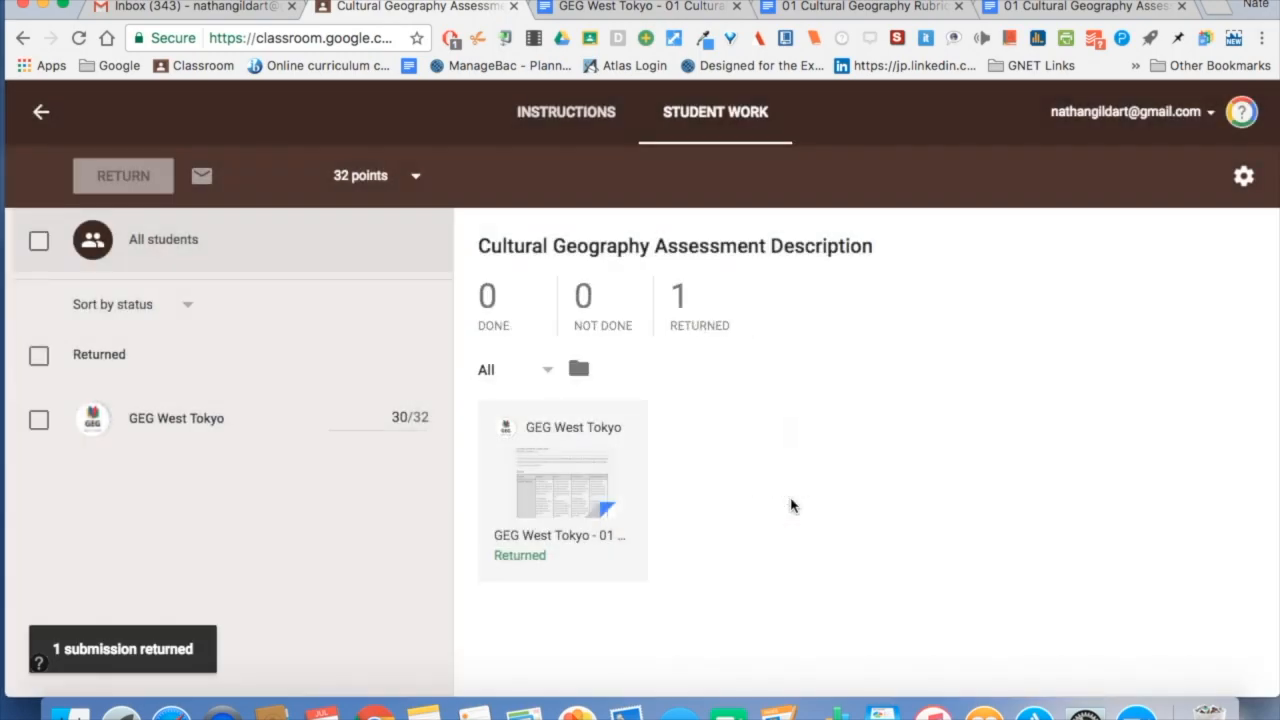
mouse_move(248, 624)
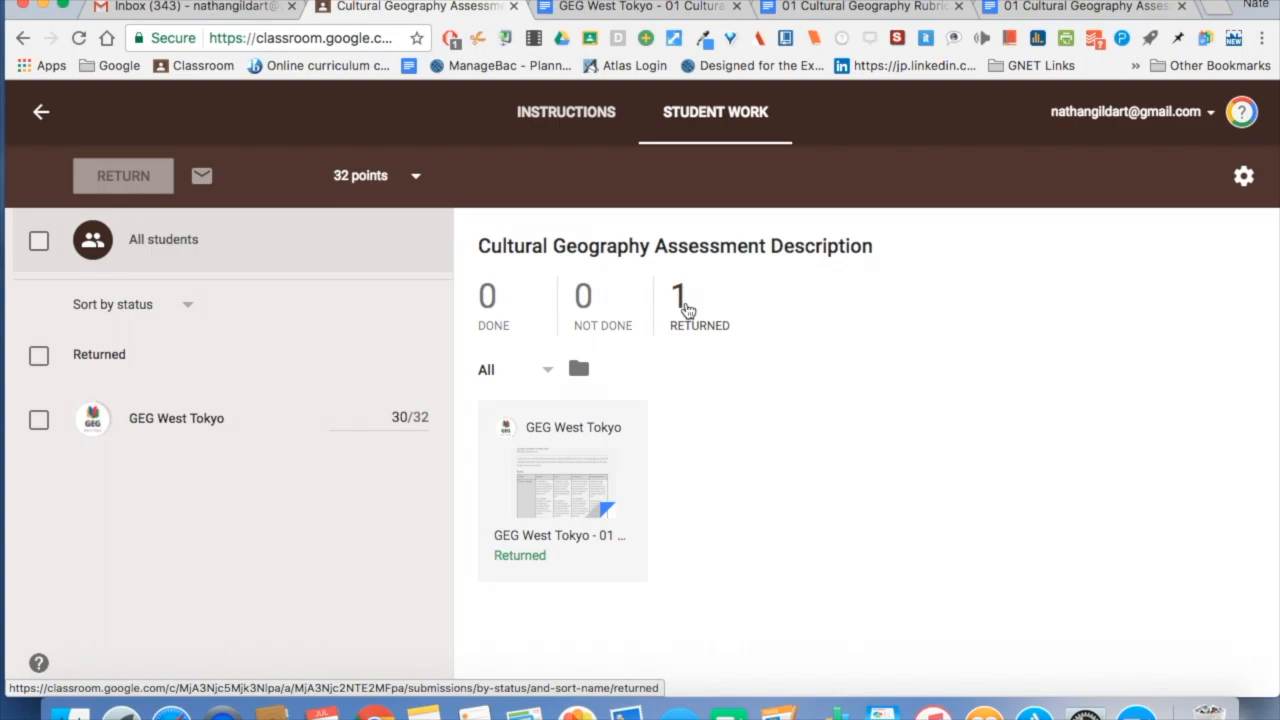
Step: View the returned submissions, then switch to the assignment's Instructions page
left_click(602, 304)
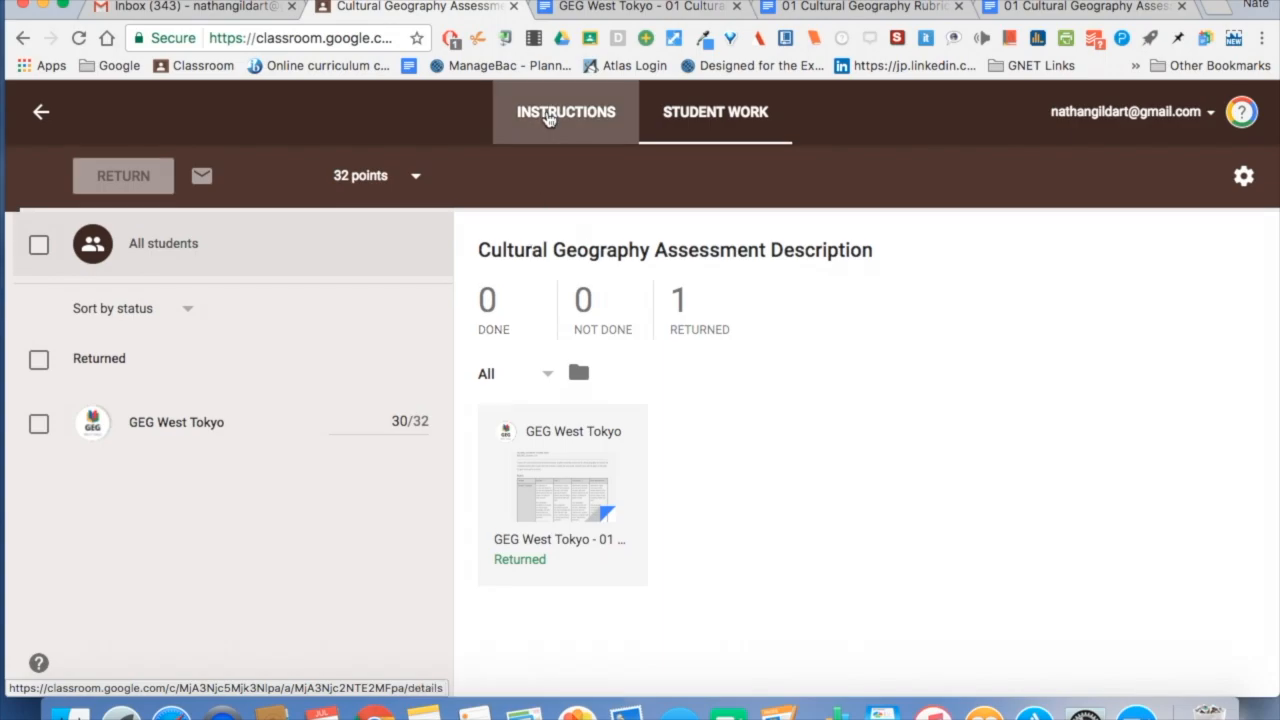
left_click(564, 112)
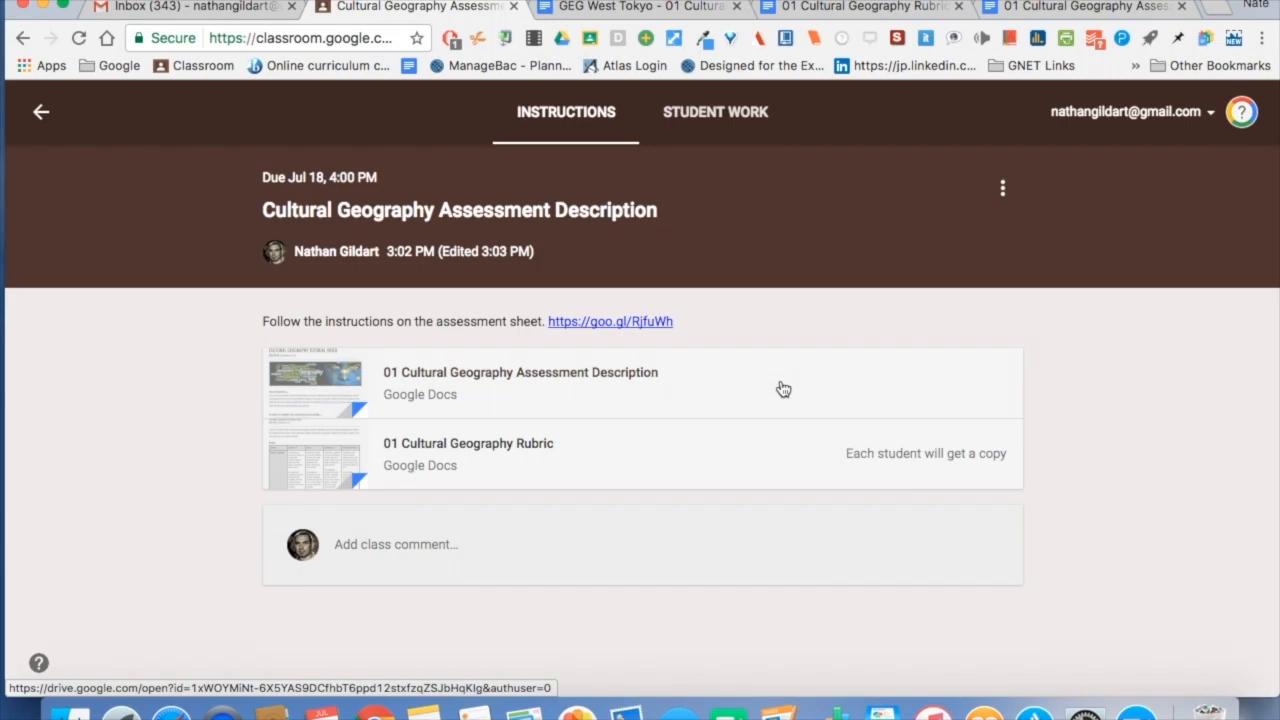
Step: Use the assignment's three-dot menu to go back to the class Stream
left_click(1002, 188)
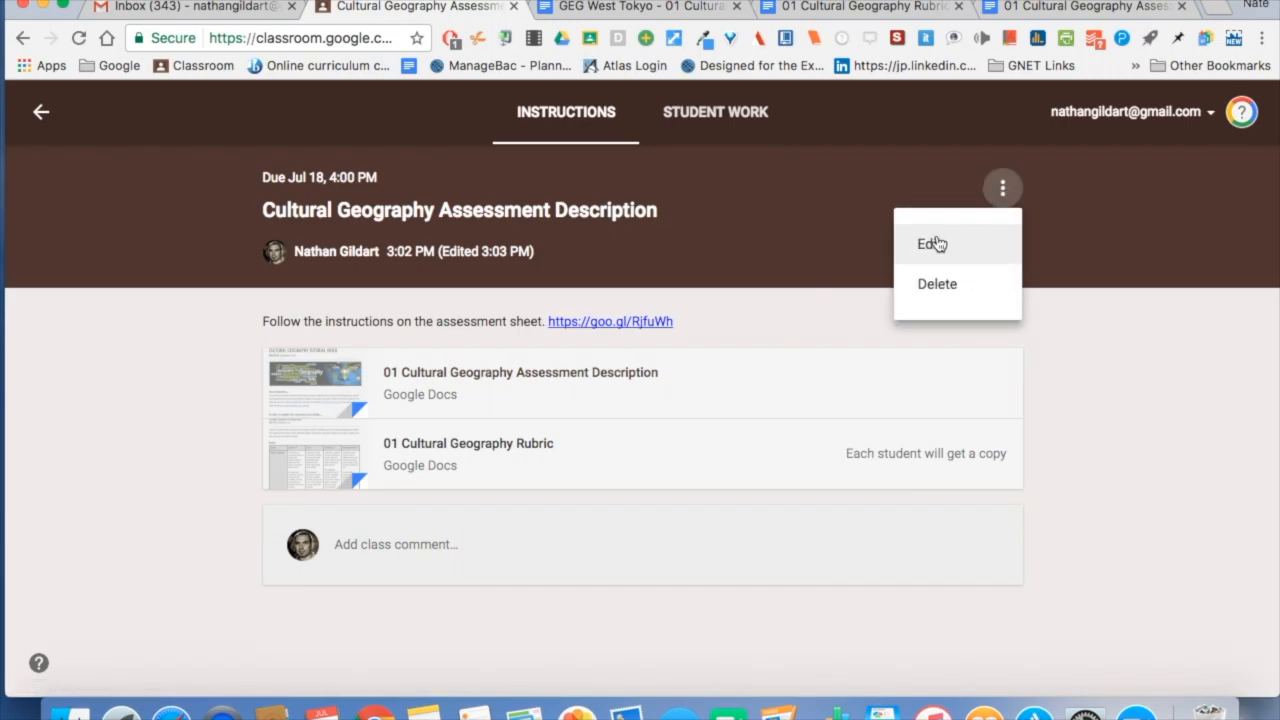
left_click(932, 244)
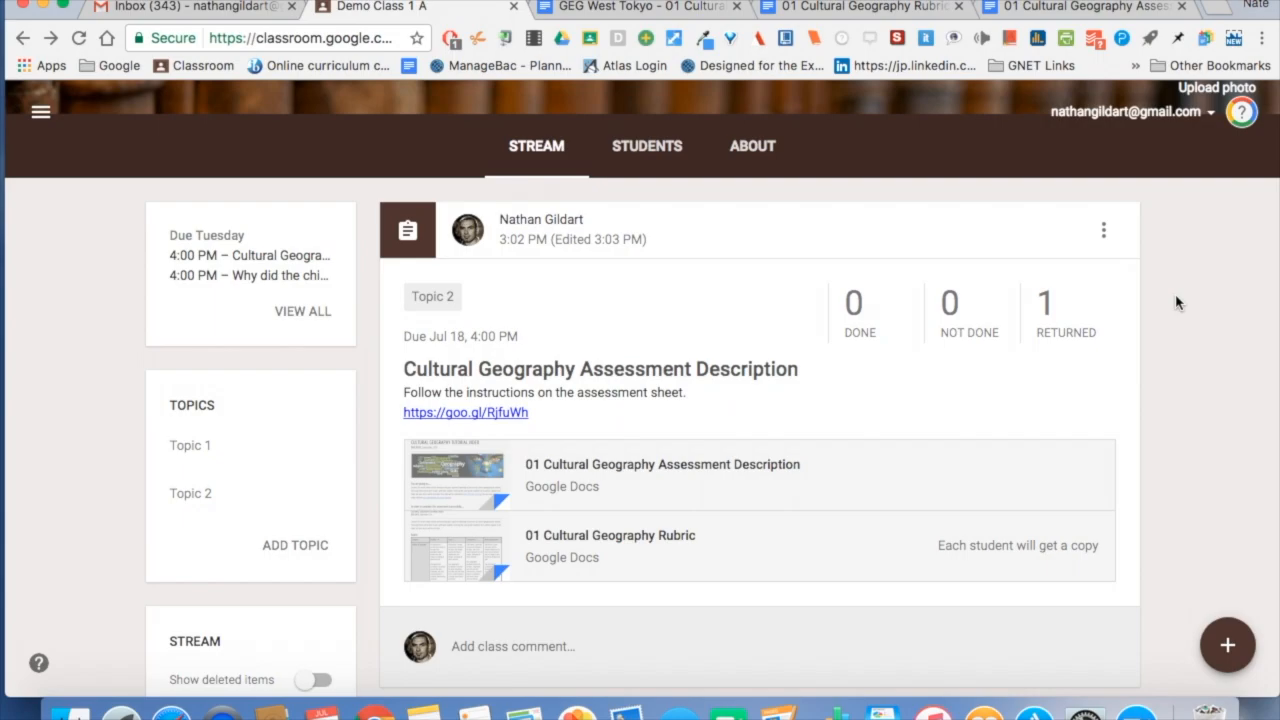
mouse_move(1080, 320)
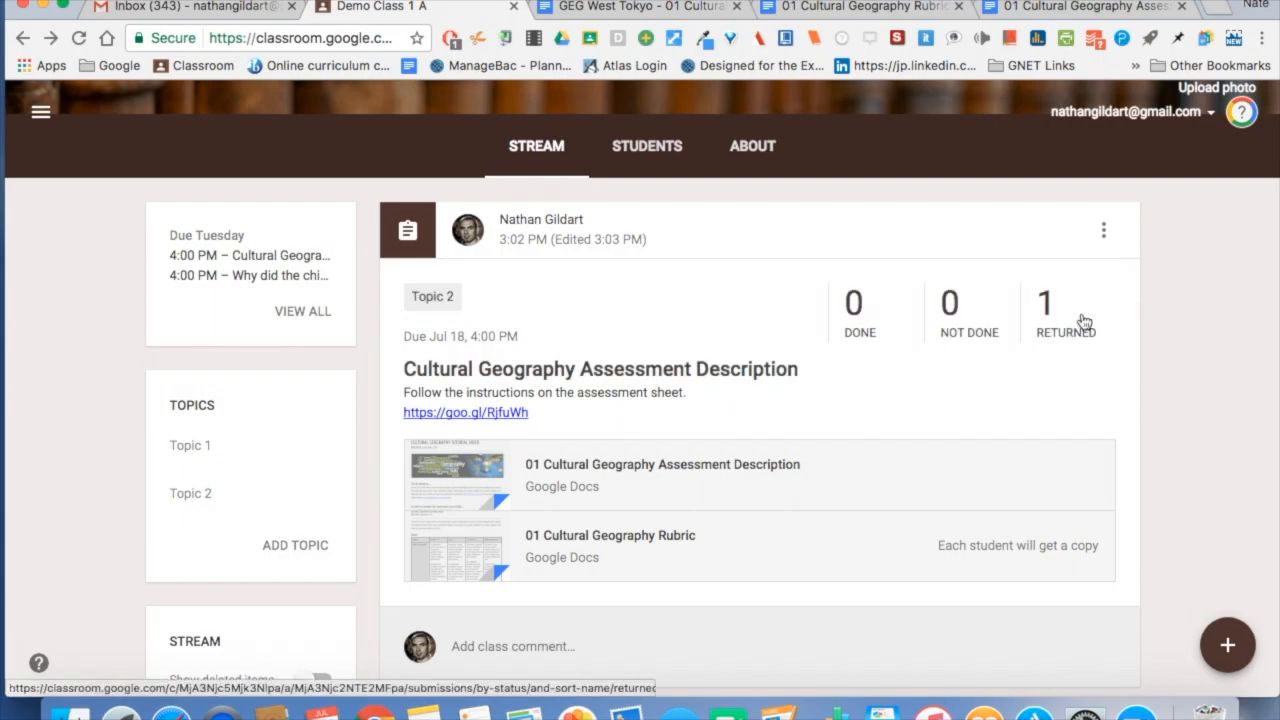
mouse_move(984, 316)
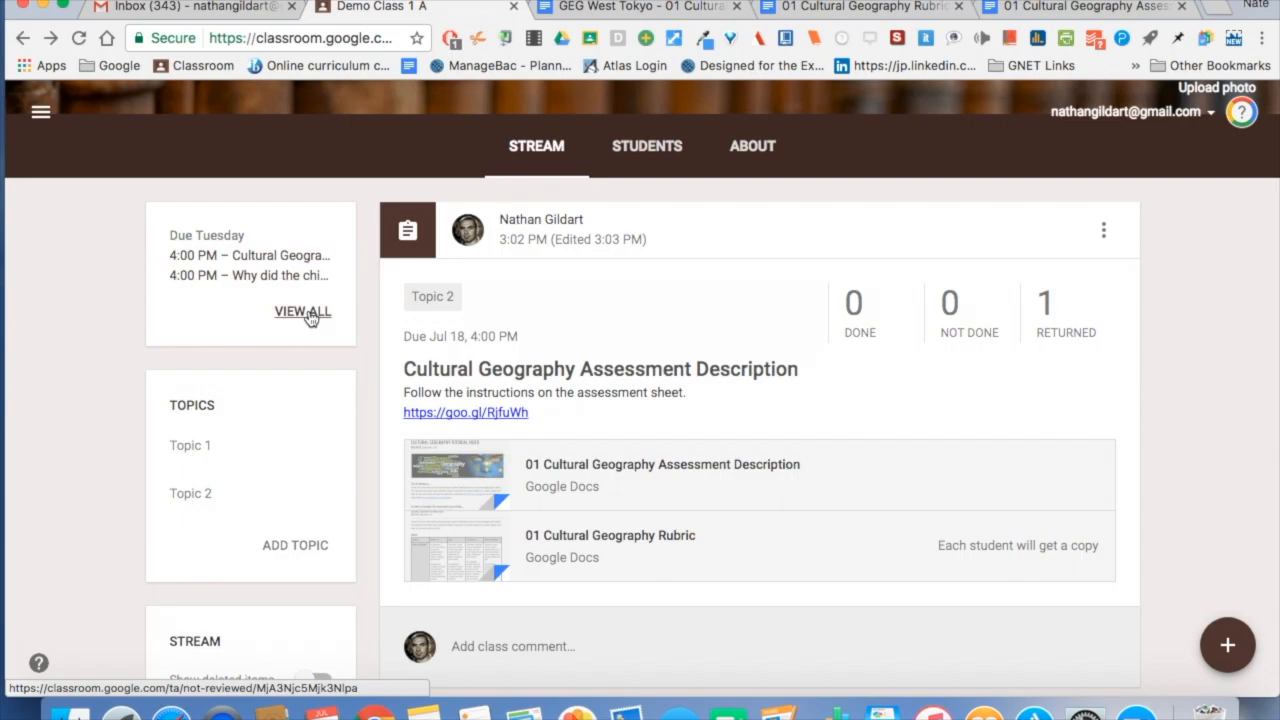
Step: Show all upcoming work to review from the Stream sidebar's Due Tuesday list
left_click(302, 312)
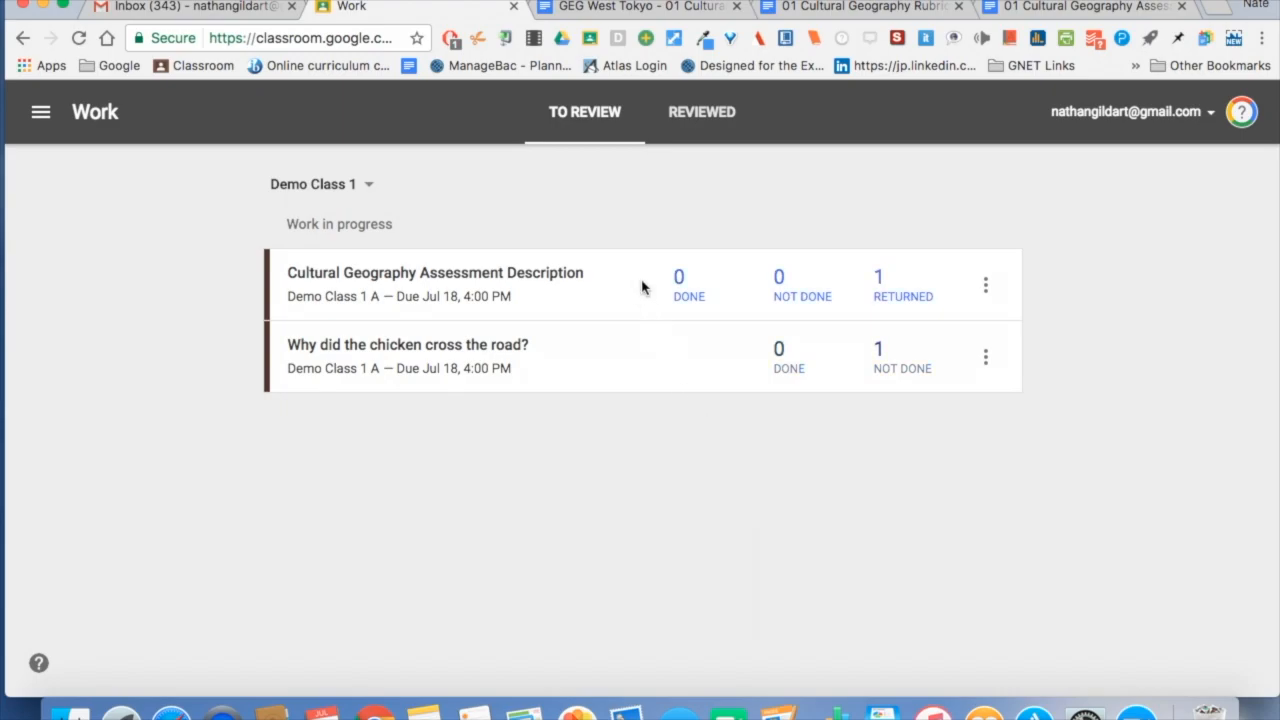
Step: From the Gmail assignment email, reopen the student's rubric copy in Google Docs
left_click(184, 8)
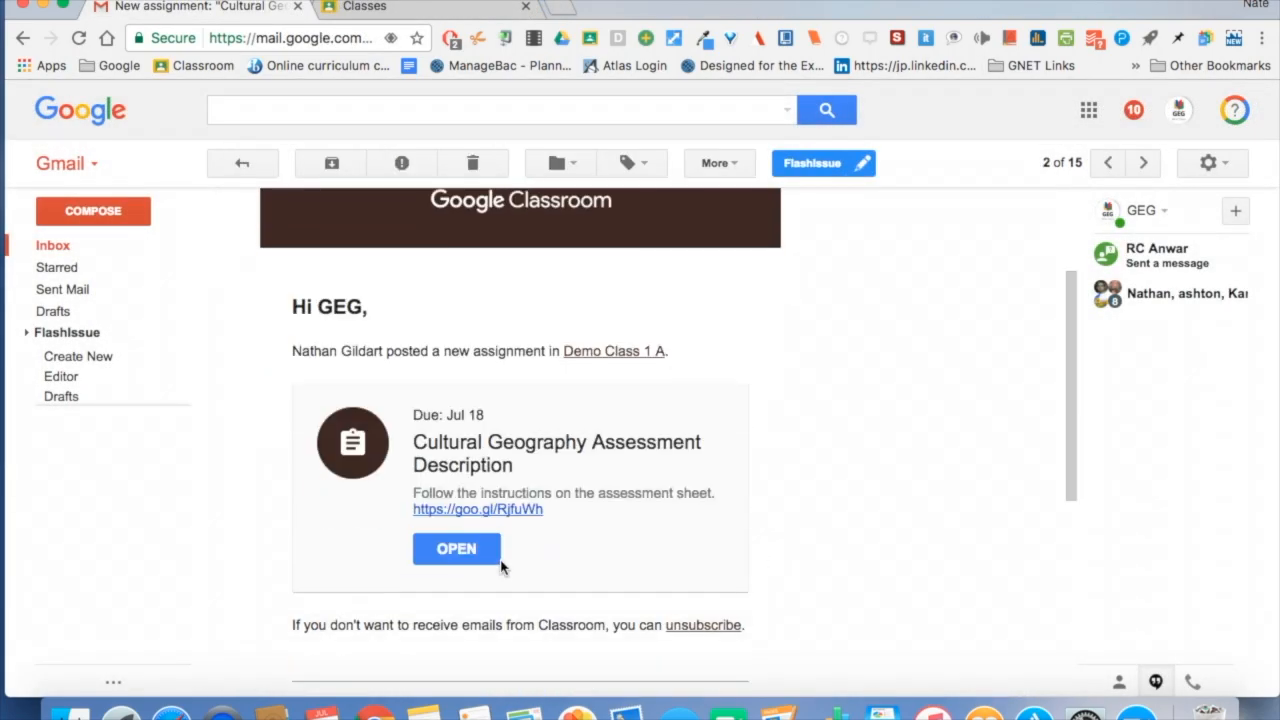
left_click(456, 548)
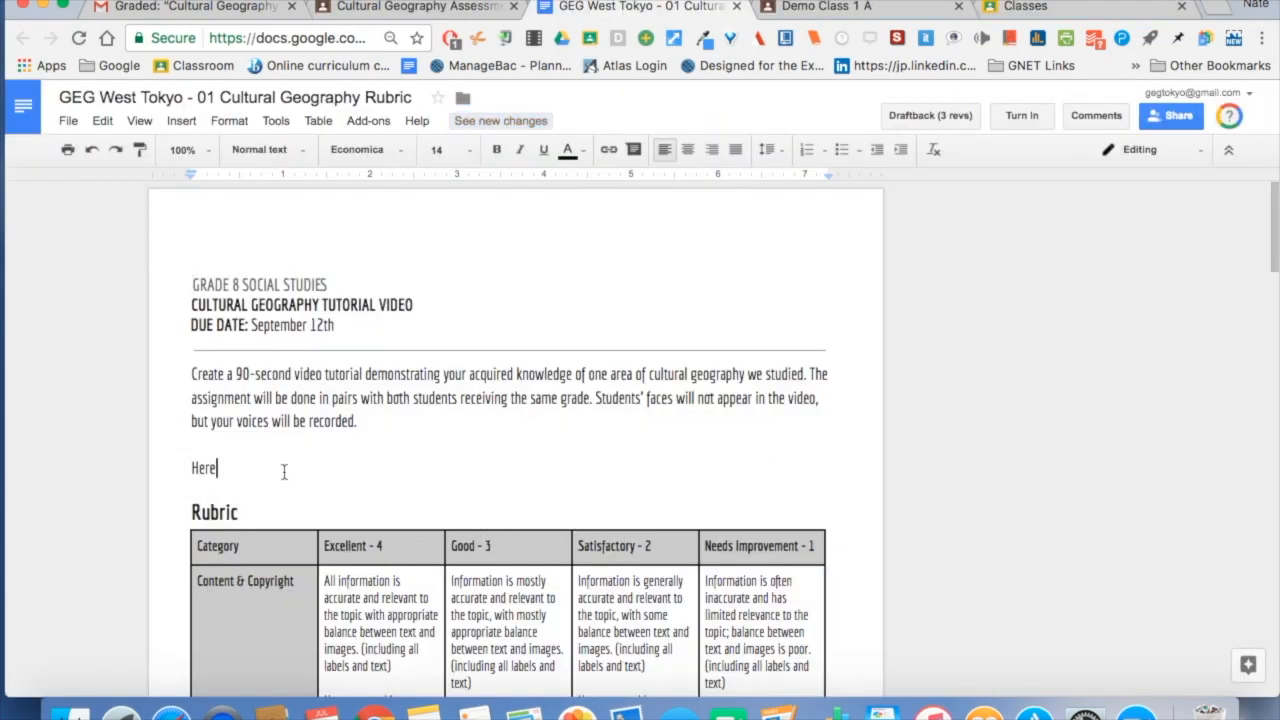
double_click(204, 468)
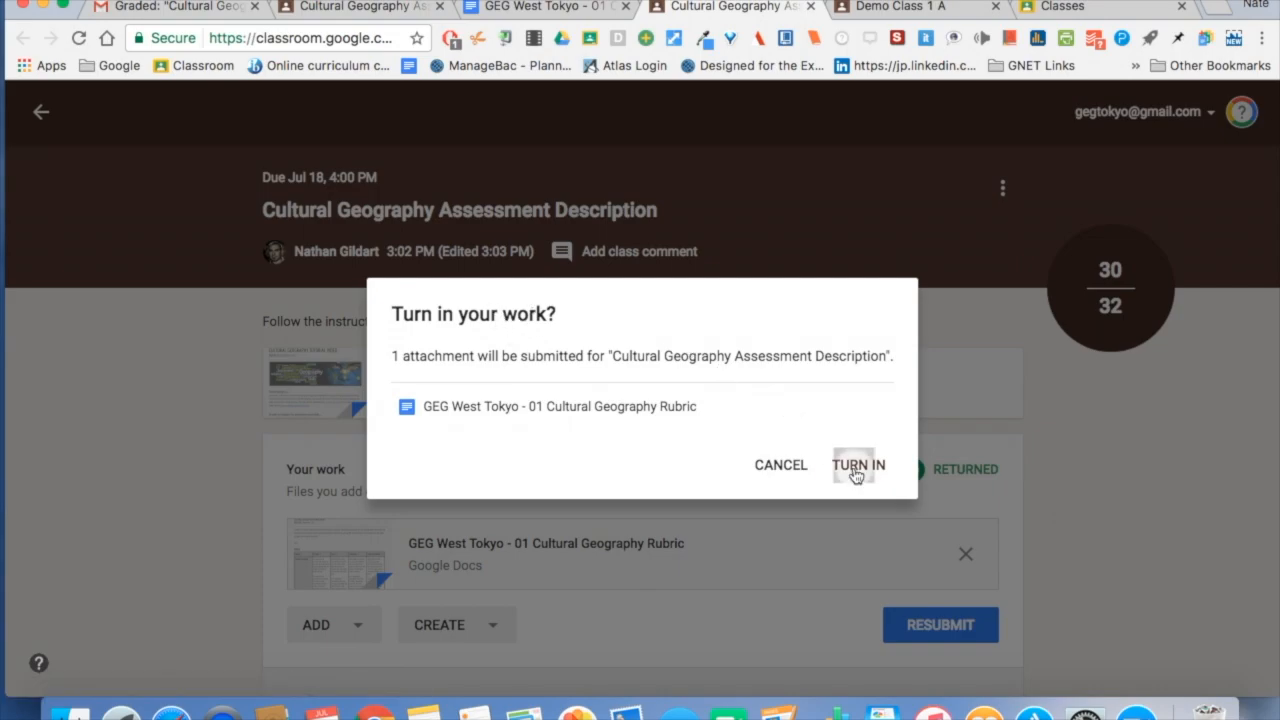
Step: Attempt Turn In, dismiss the error alert, and bring up the Add options for more work
left_click(856, 464)
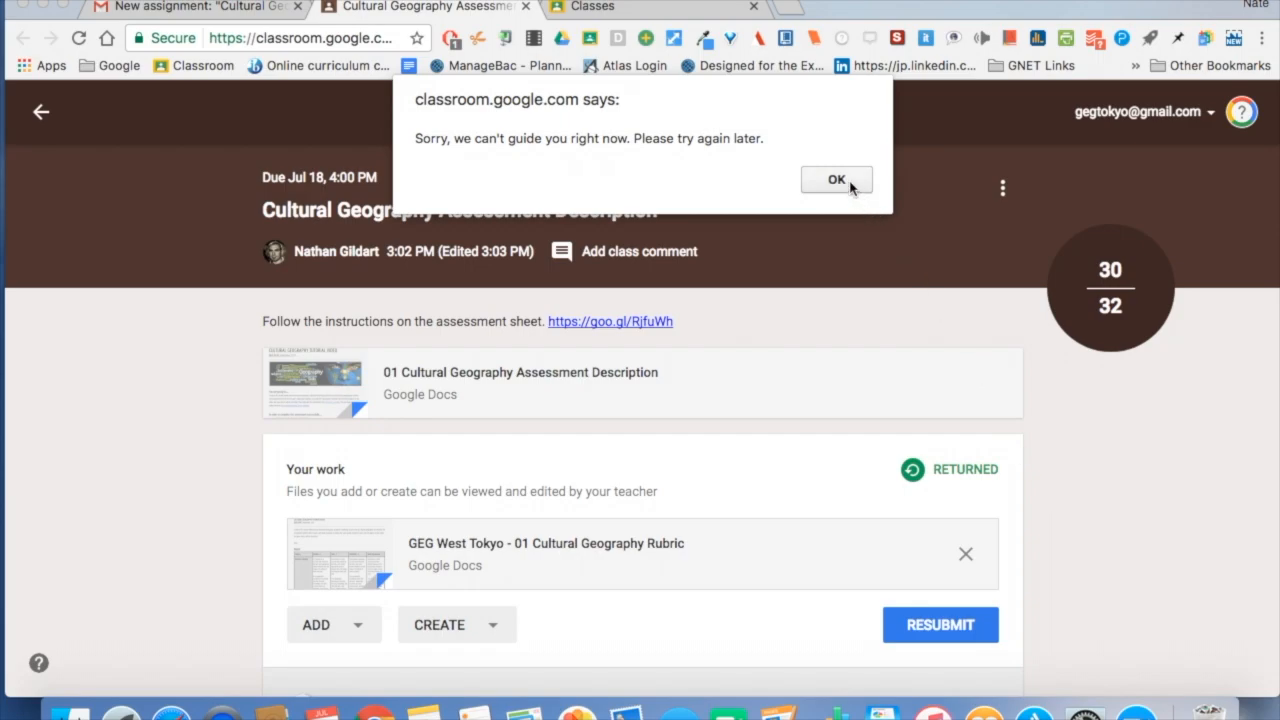
left_click(836, 180)
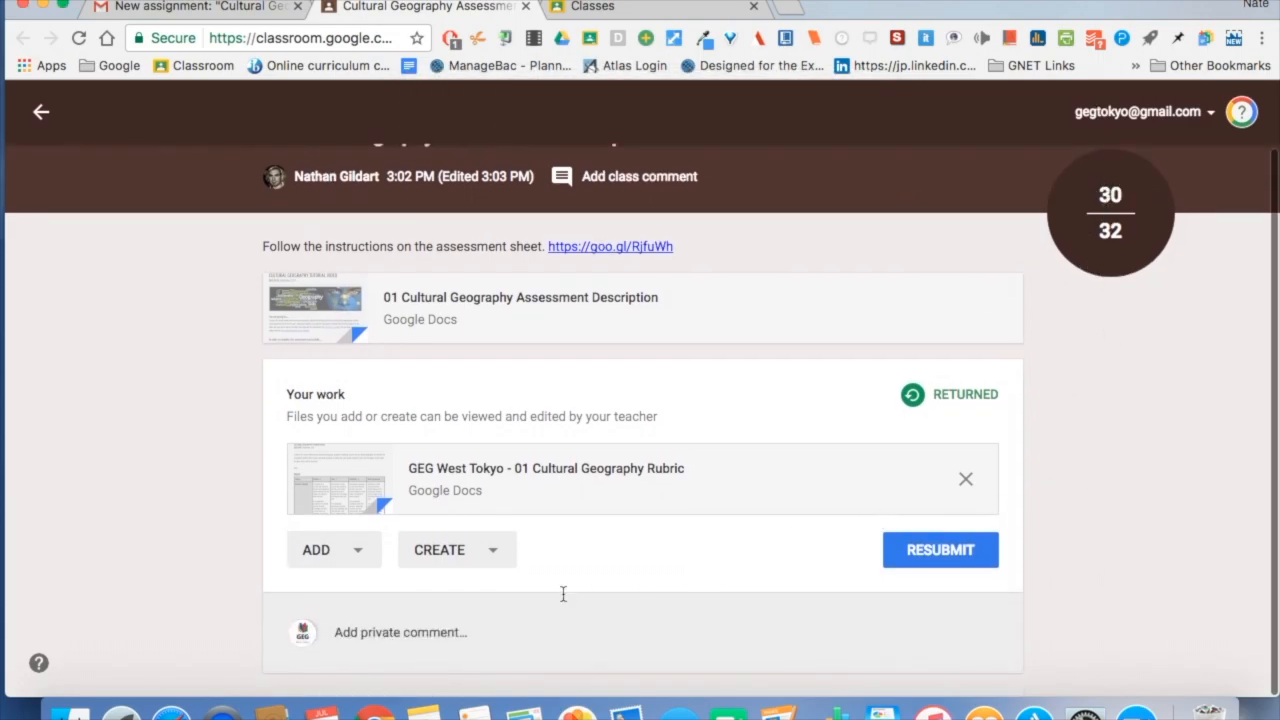
left_click(440, 548)
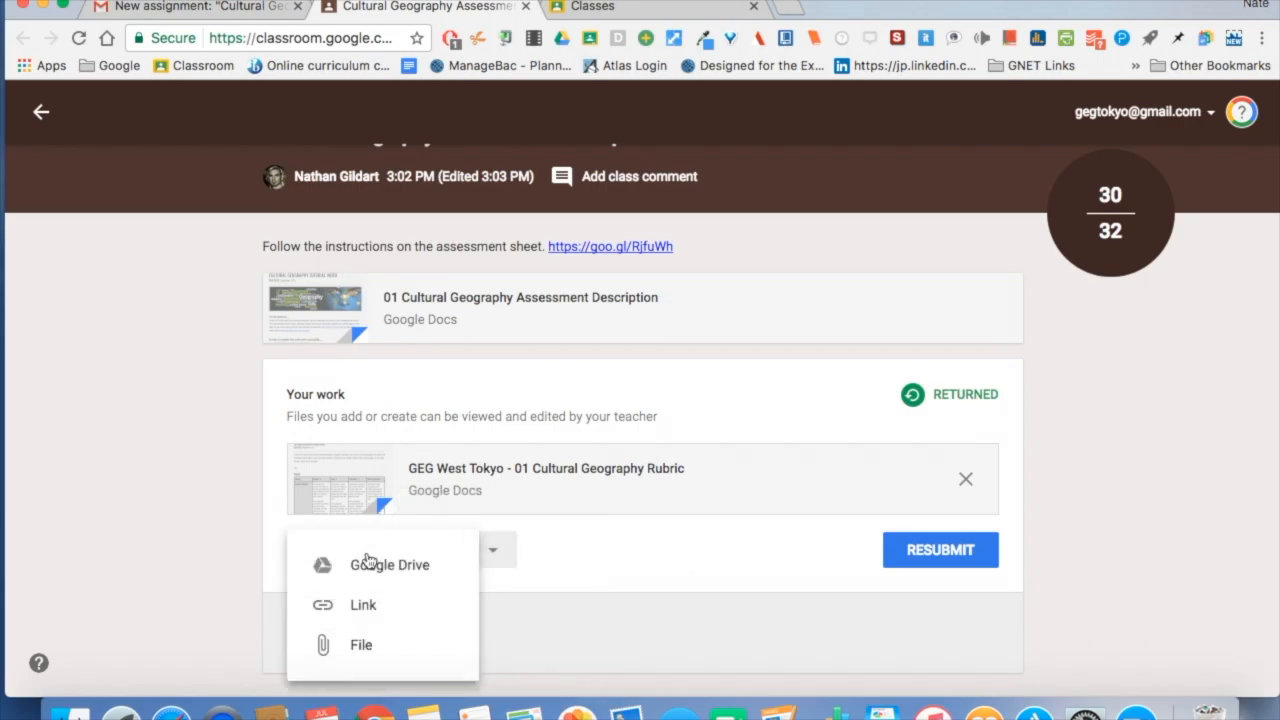
mouse_move(600, 560)
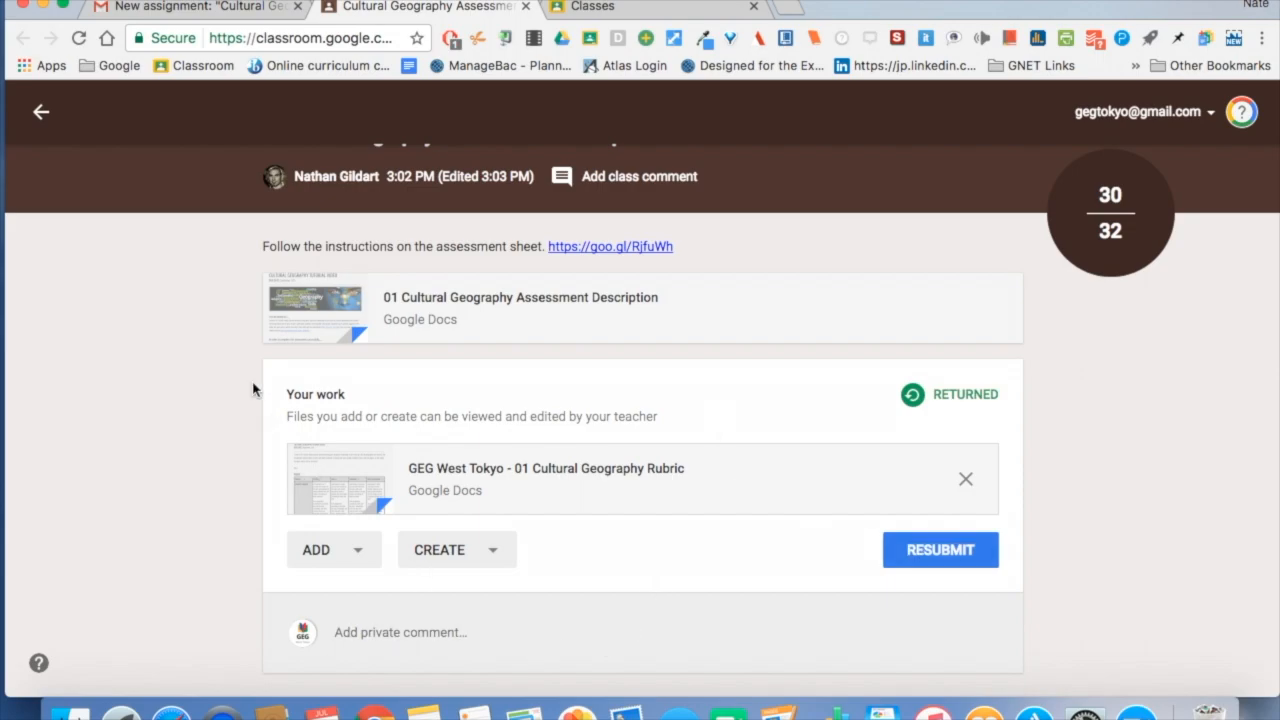
Step: Resubmit the rubric work, then unsubmit it and confirm
left_click(940, 548)
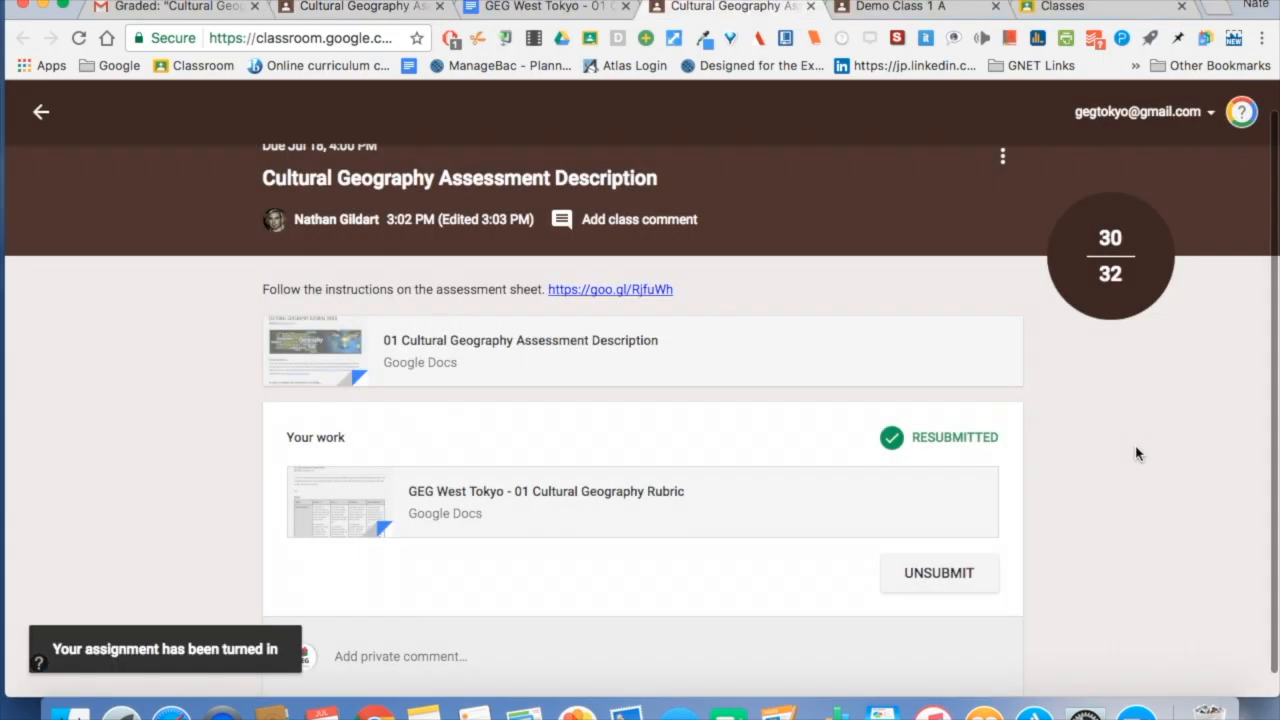
mouse_move(1120, 224)
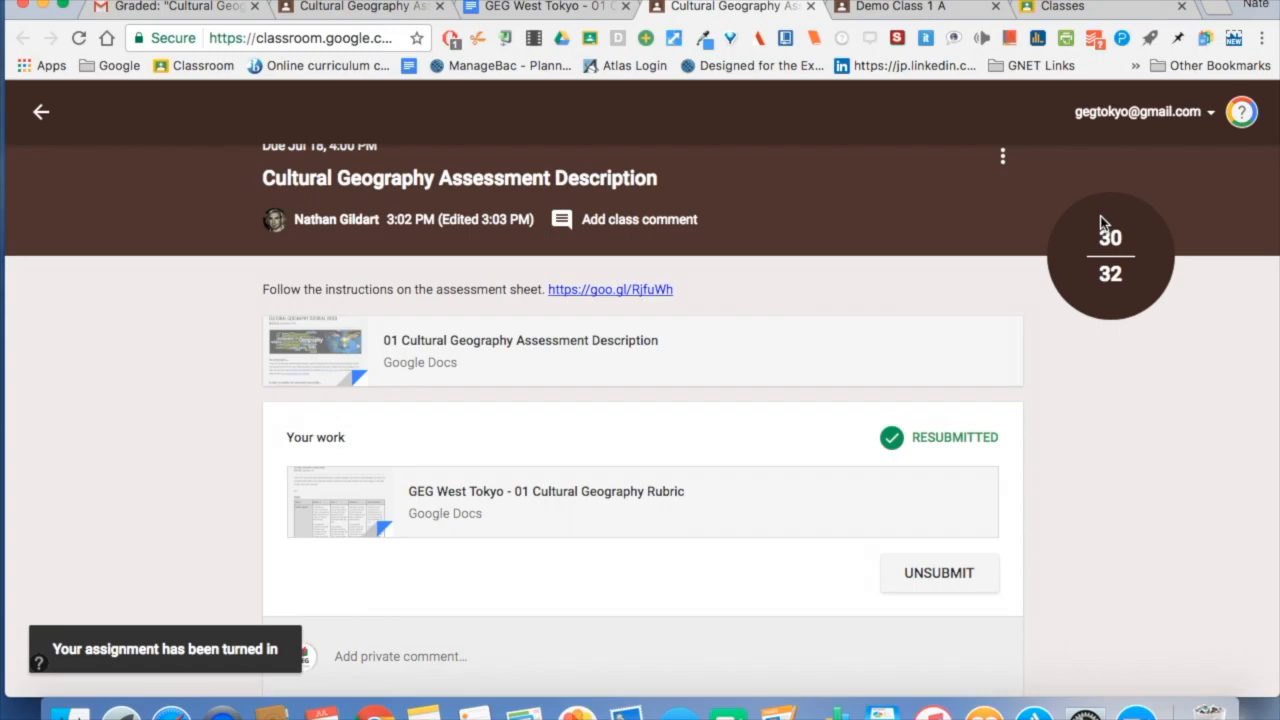
mouse_move(940, 438)
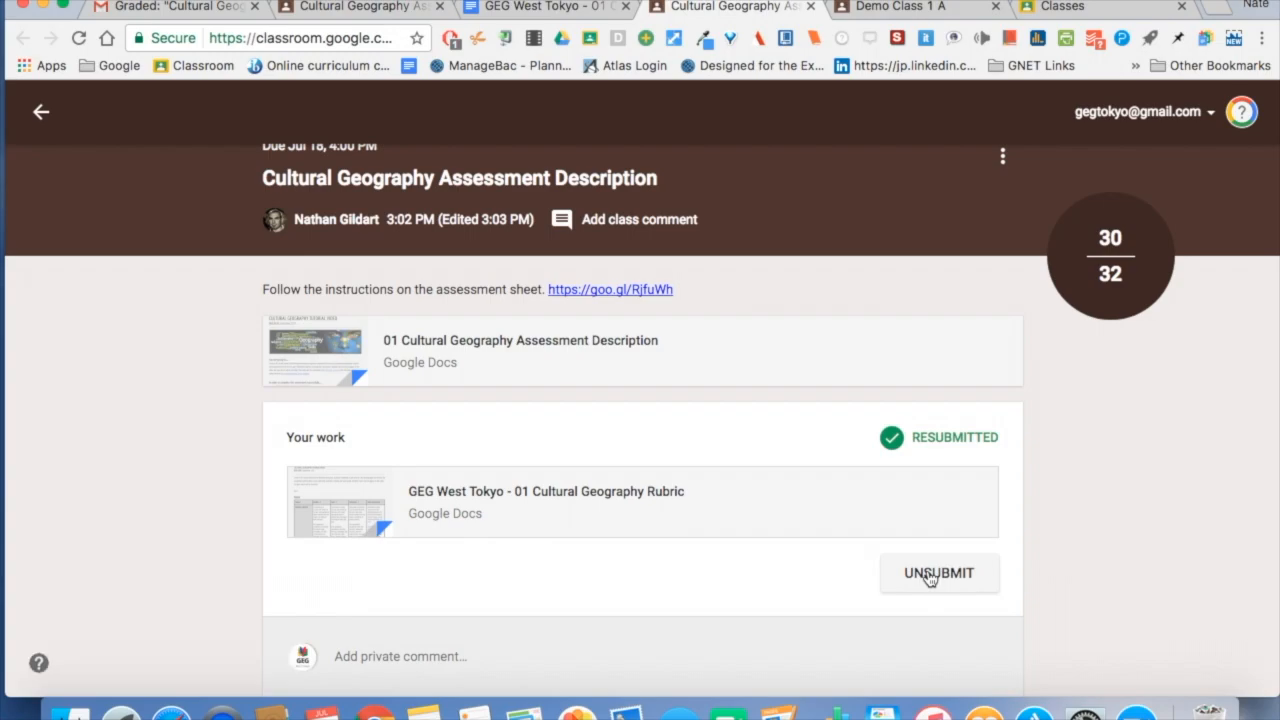
left_click(938, 572)
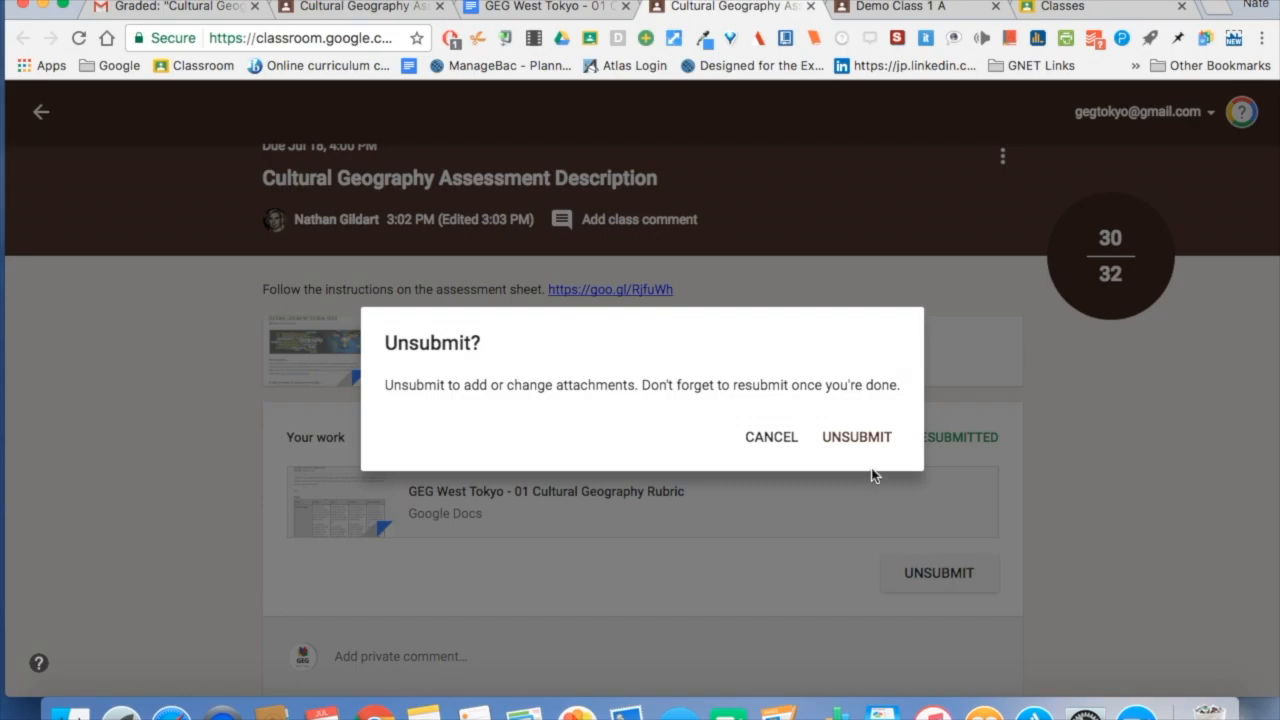
left_click(856, 436)
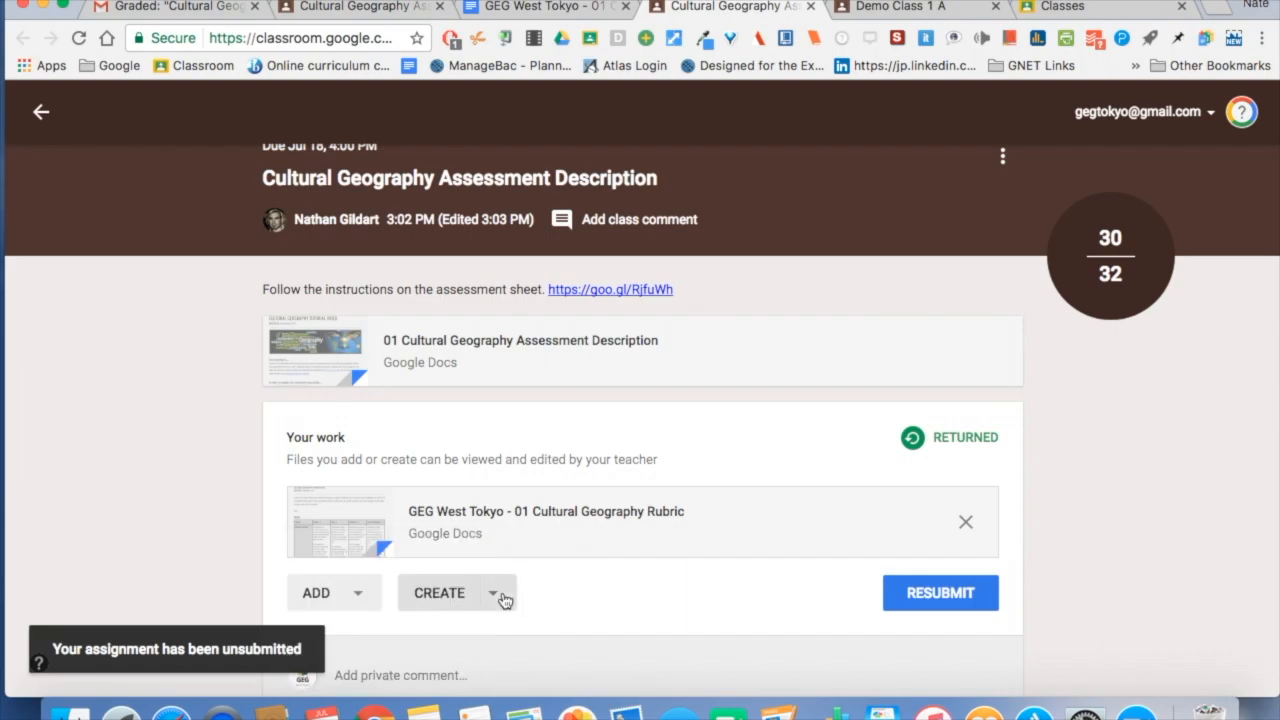
Step: Turn the rubric copy in again so Classroom marks it Resubmitted at 30/32
left_click(440, 592)
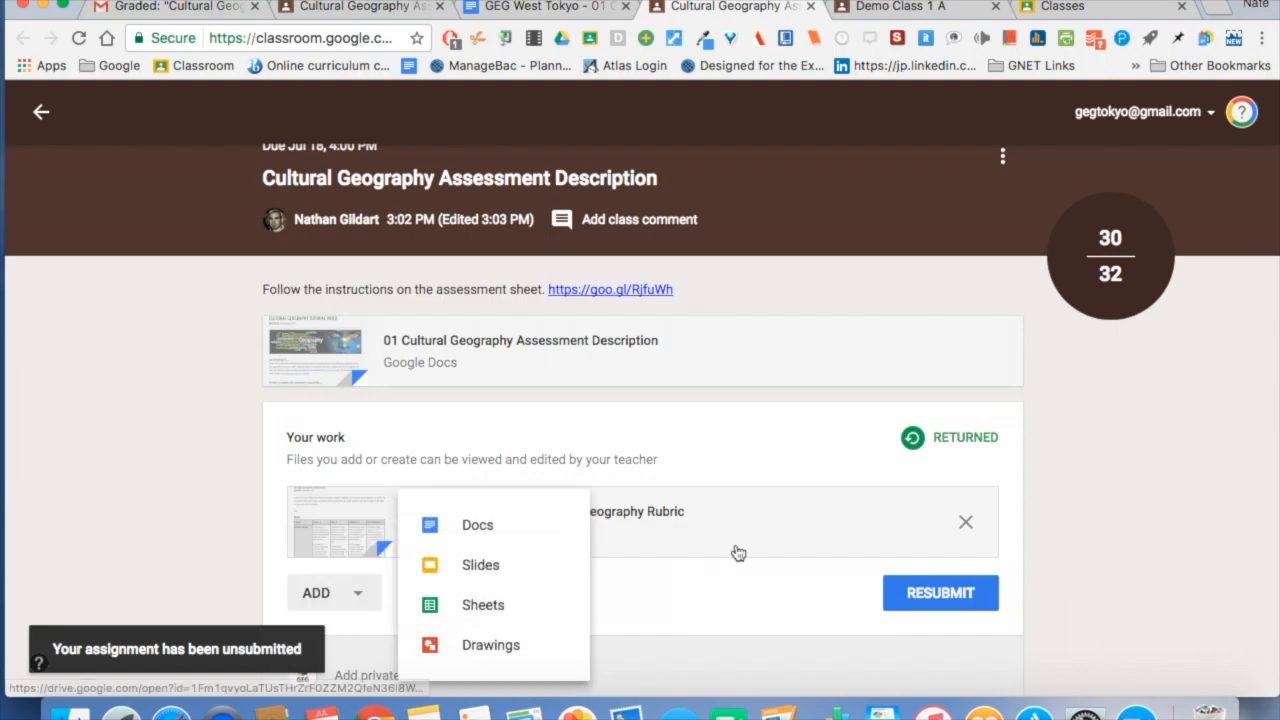
left_click(940, 592)
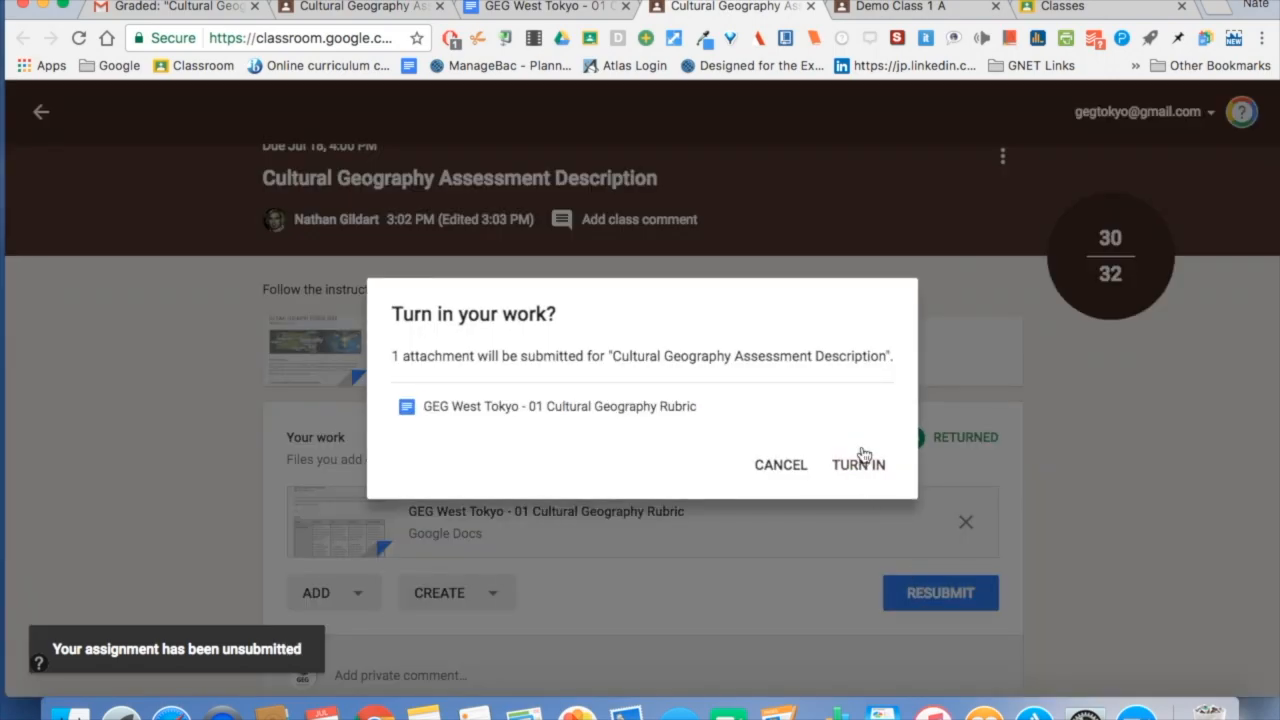
left_click(858, 464)
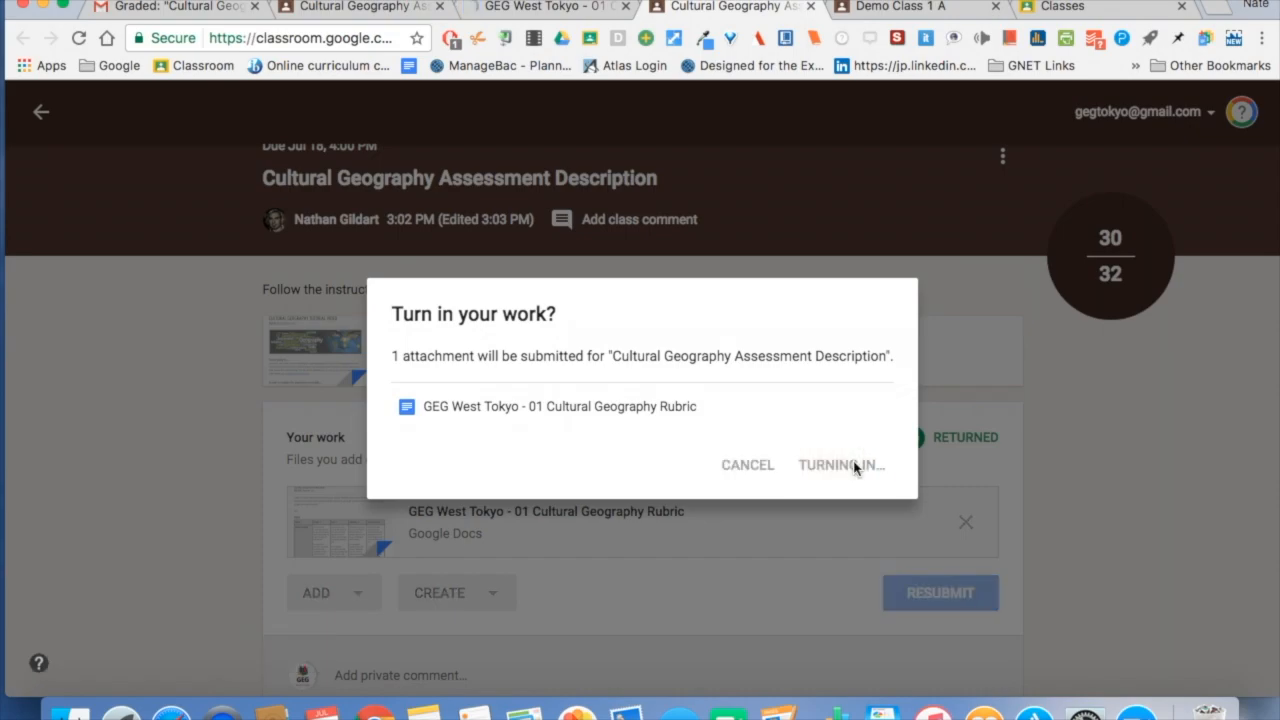
left_click(840, 464)
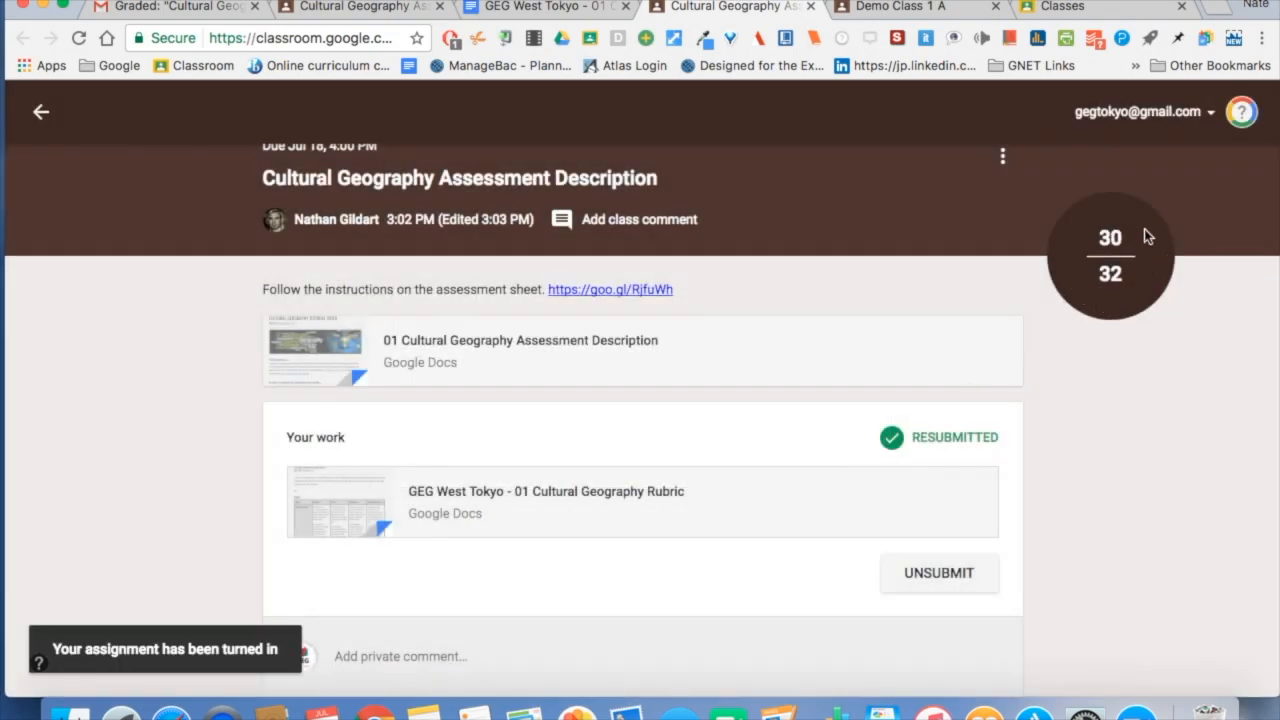
mouse_move(1116, 344)
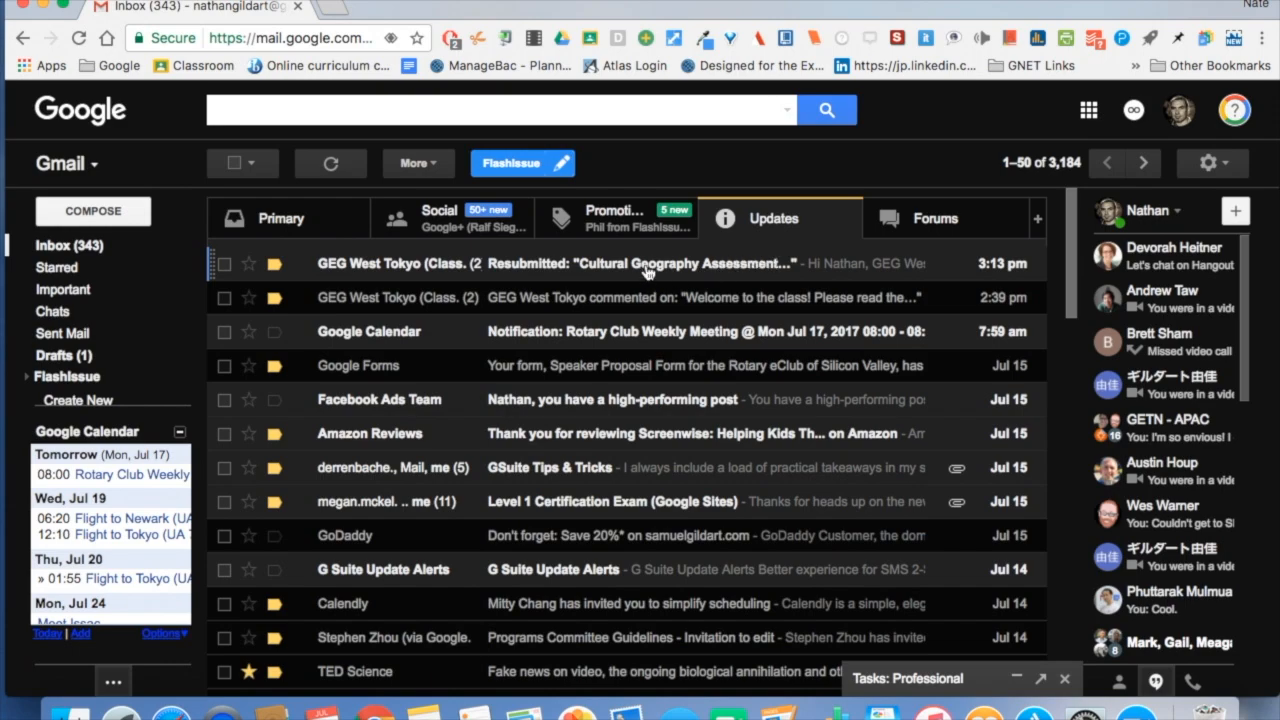
Step: Read the Classroom notice that GEG West Tokyo resubmitted the Cultural Geography work
left_click(650, 264)
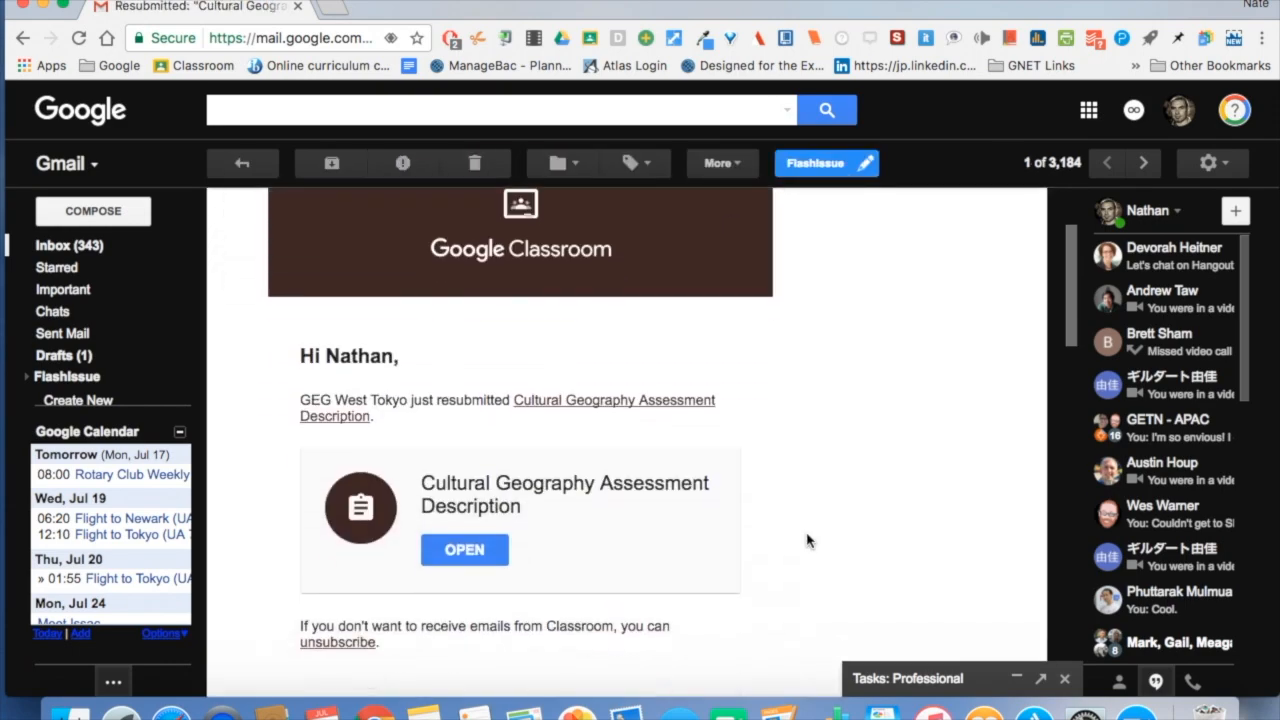
mouse_move(544, 404)
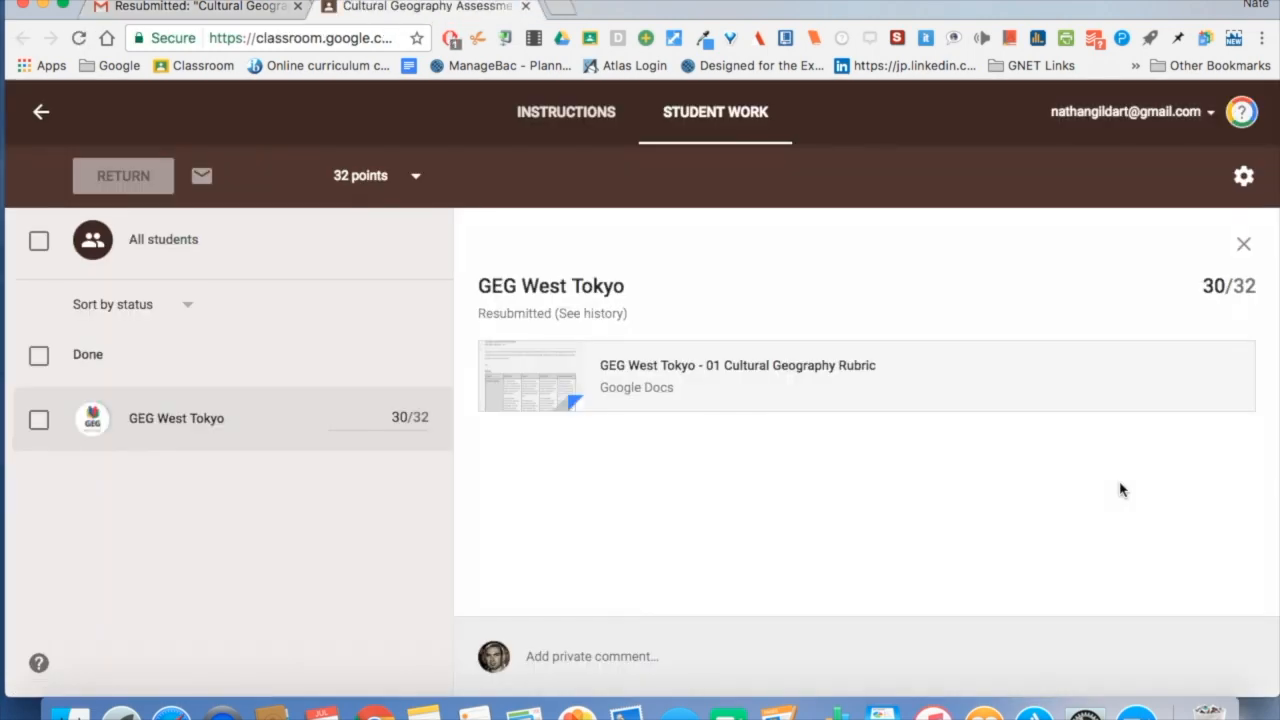
mouse_move(648, 388)
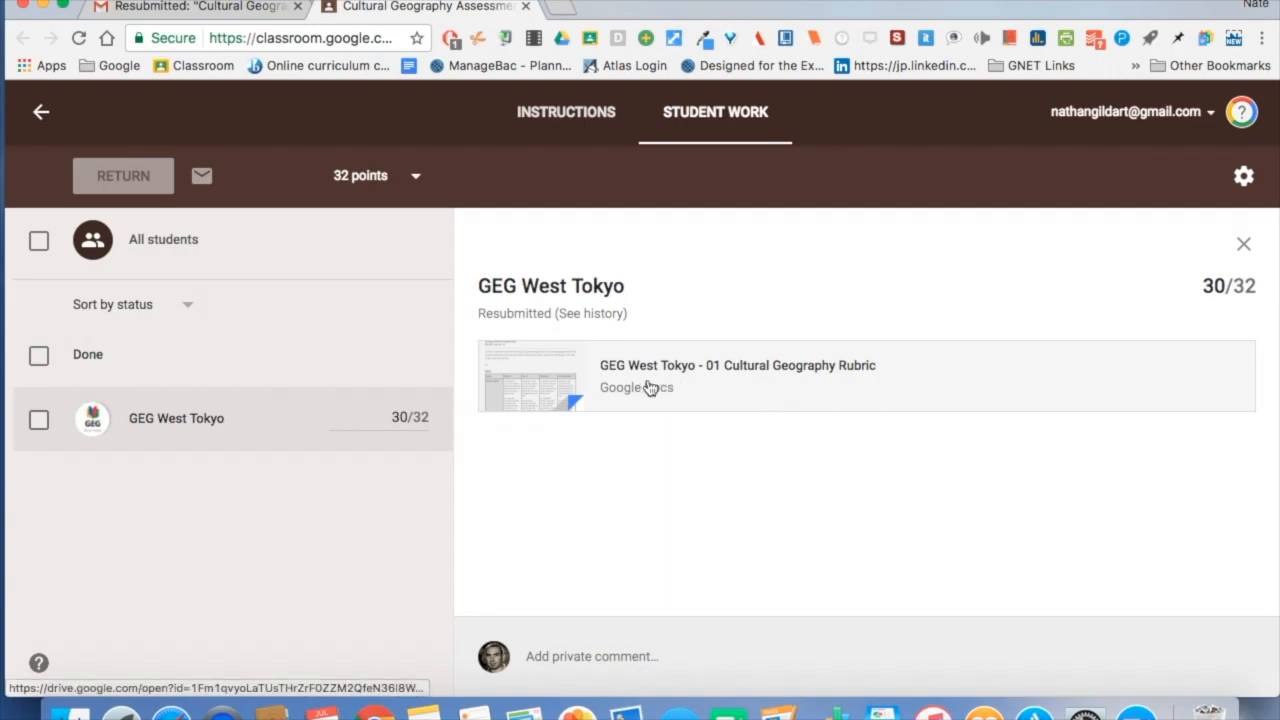
Step: Change GEG West Tokyo's grade to 31/32 and confirm returning it to the student
left_click(398, 418)
type("31")
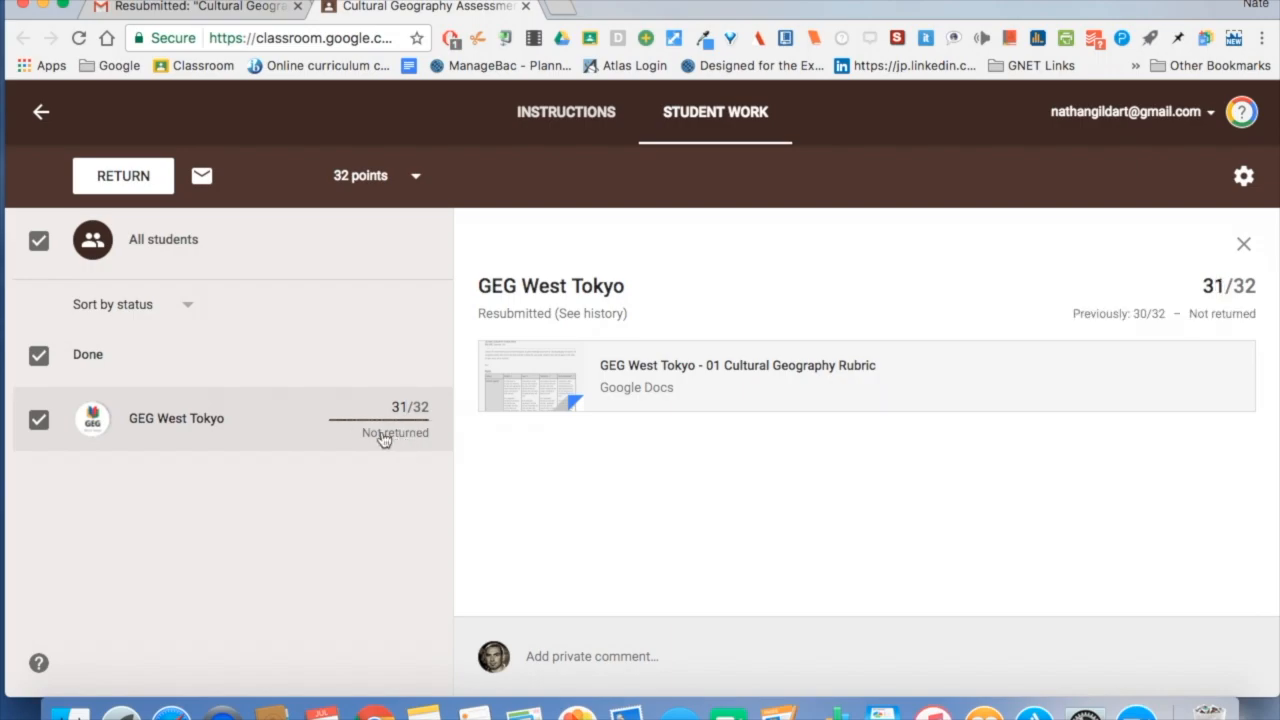
left_click(124, 176)
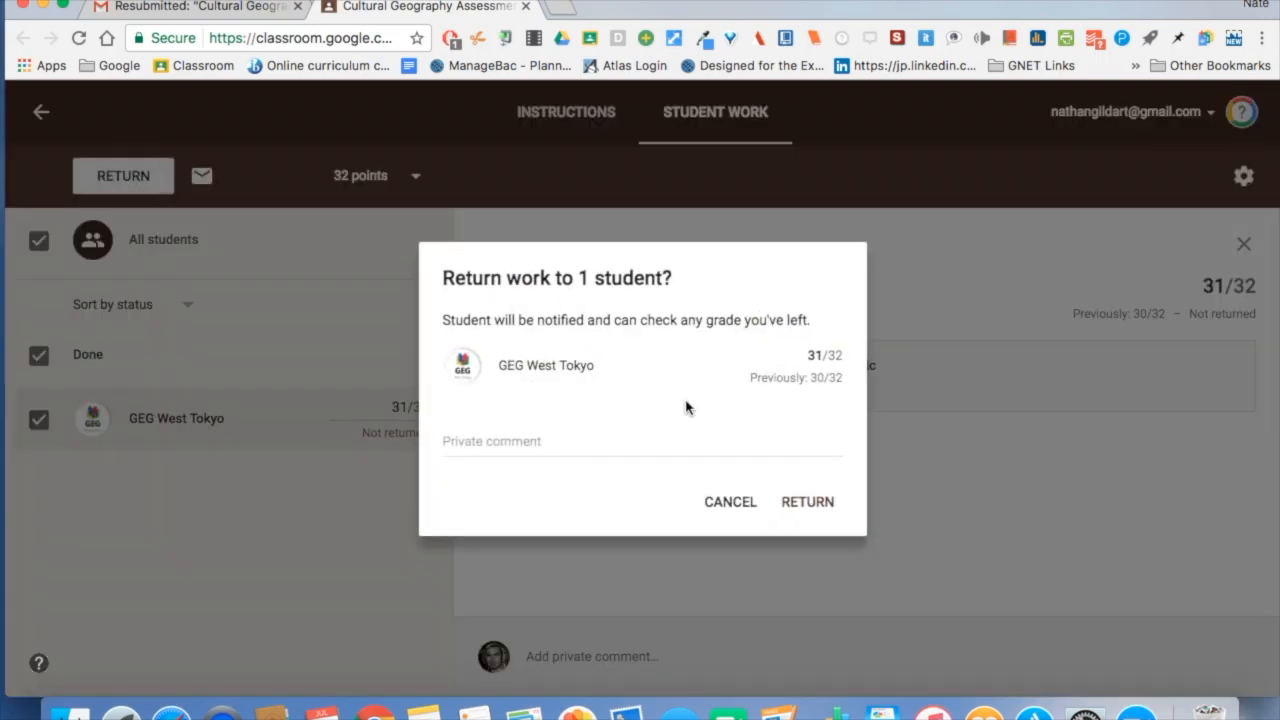
left_click(808, 500)
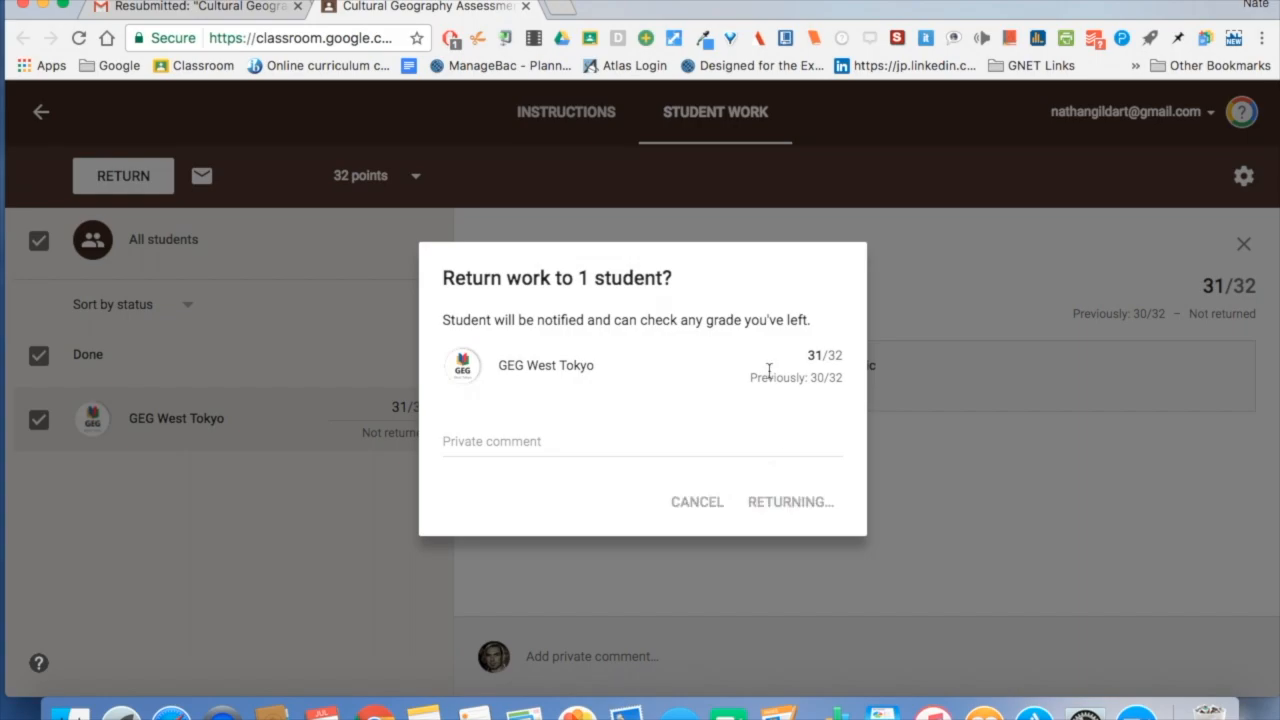
left_click(790, 500)
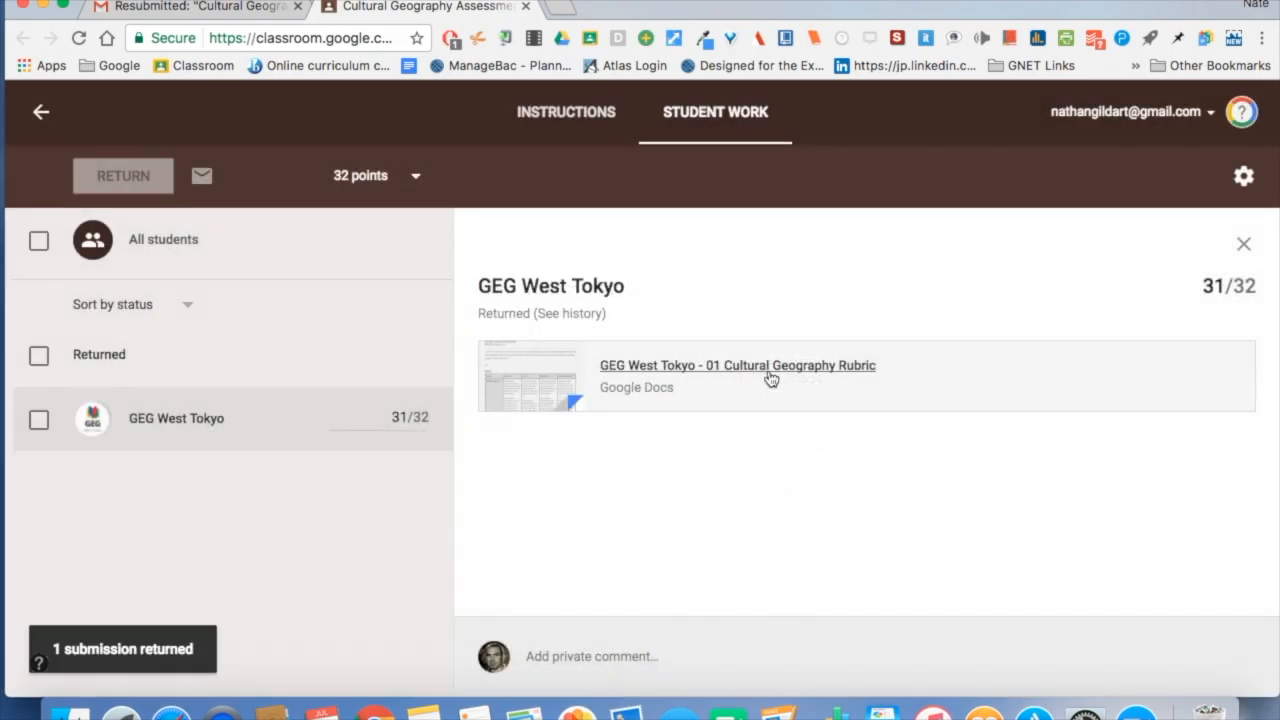